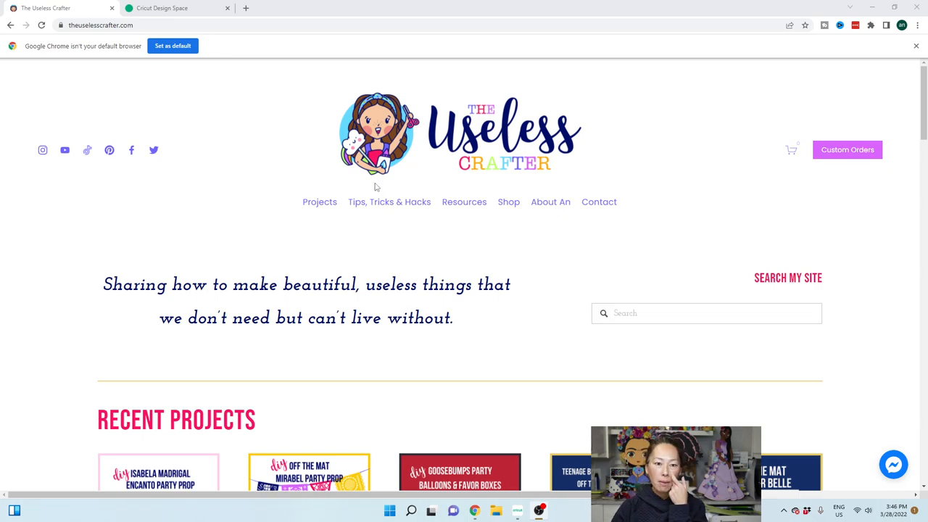
# Step: Browse the shop's SVG Files and open the Party Shaker / Gift Topper SVG Bundle page
pyautogui.click(508, 202)
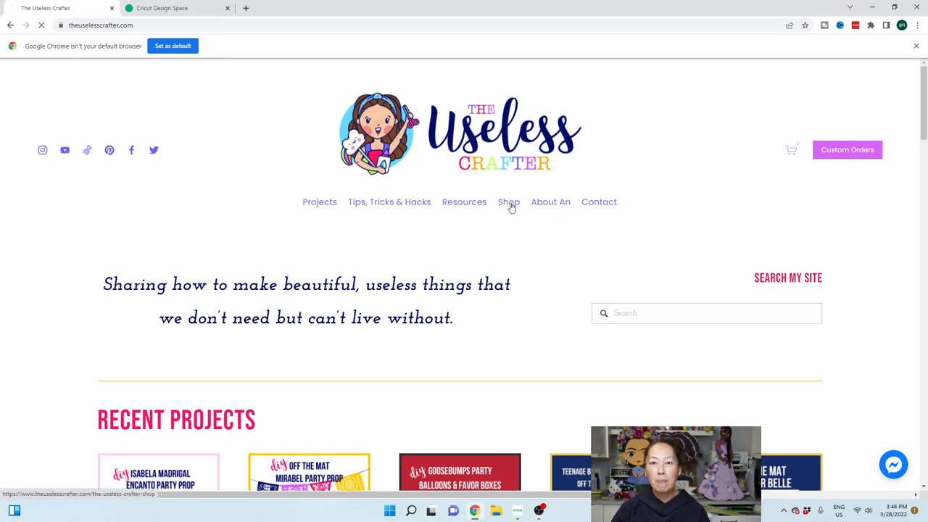
pyautogui.click(508, 201)
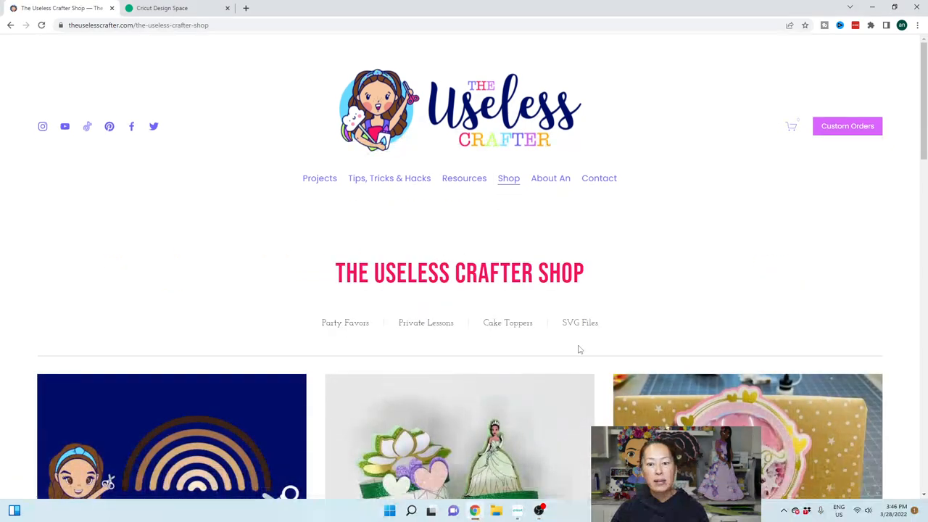
pyautogui.click(579, 323)
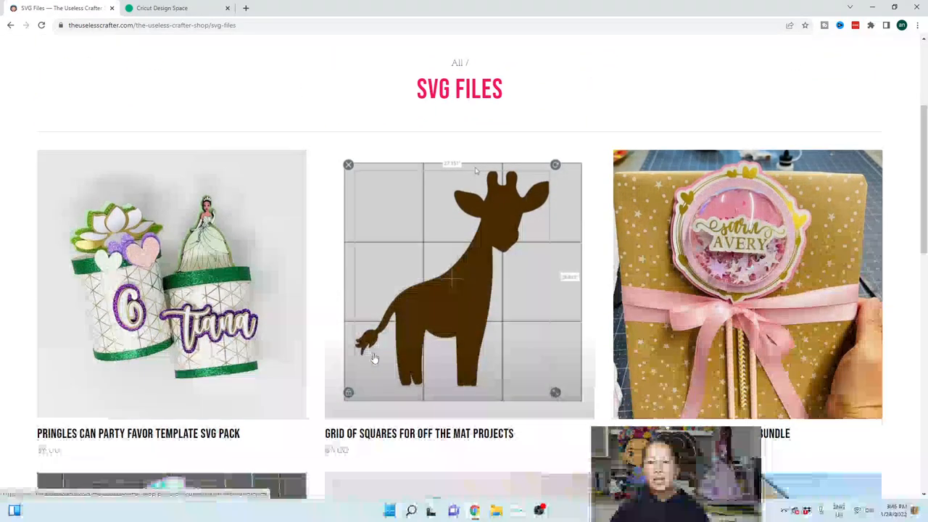
pyautogui.scroll(-3)
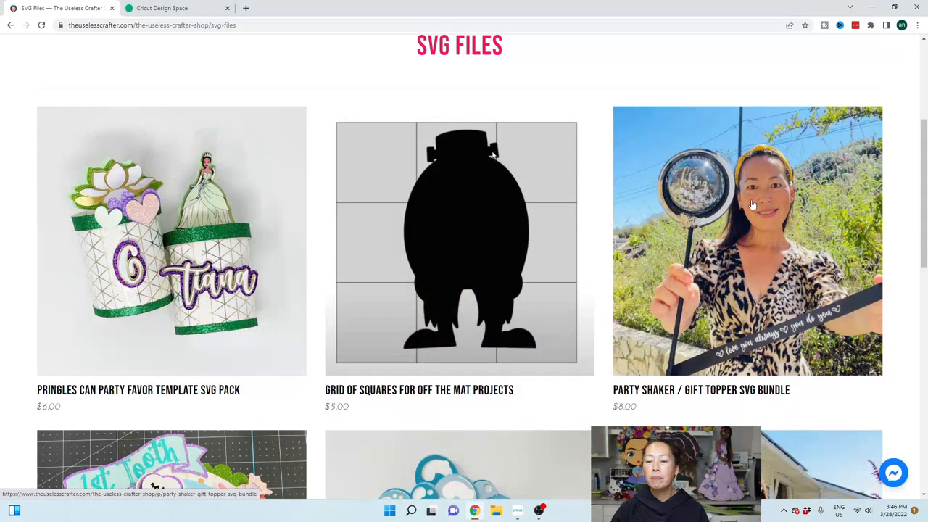
pyautogui.click(747, 241)
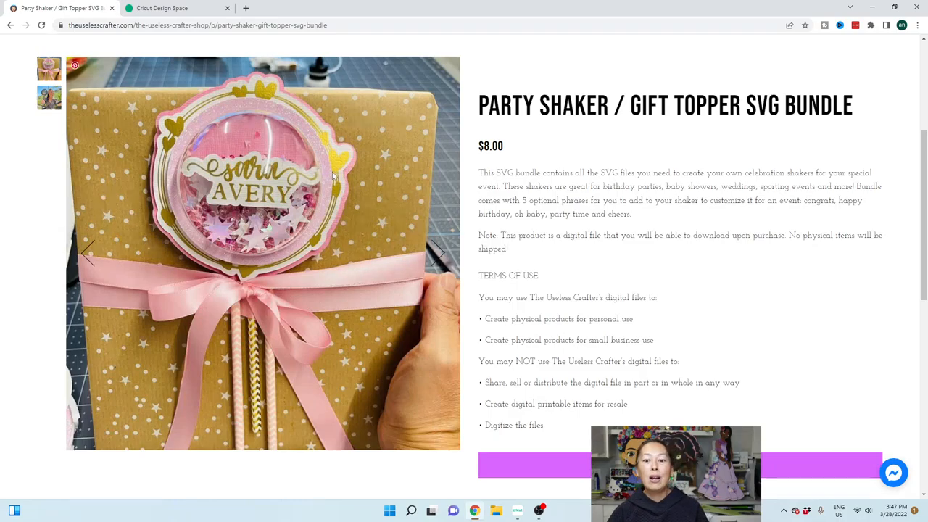
pyautogui.scroll(-3)
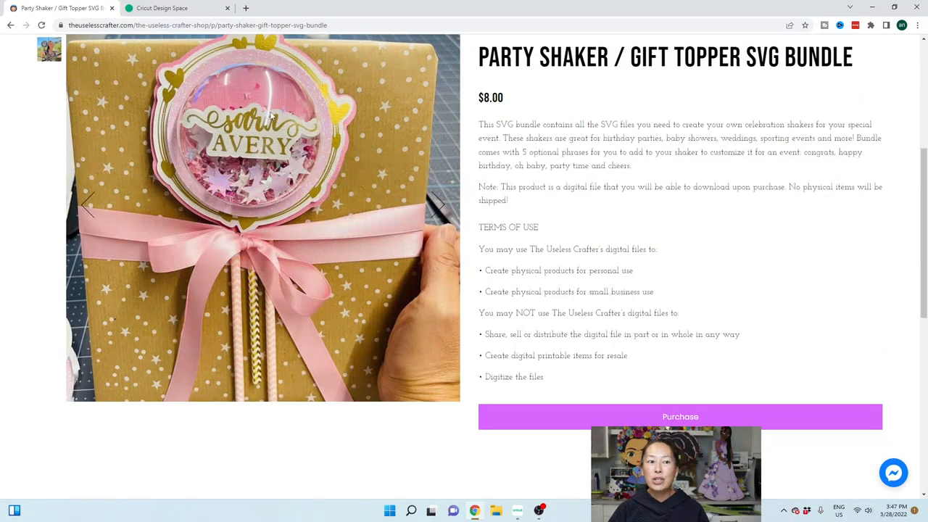
pyautogui.scroll(-3)
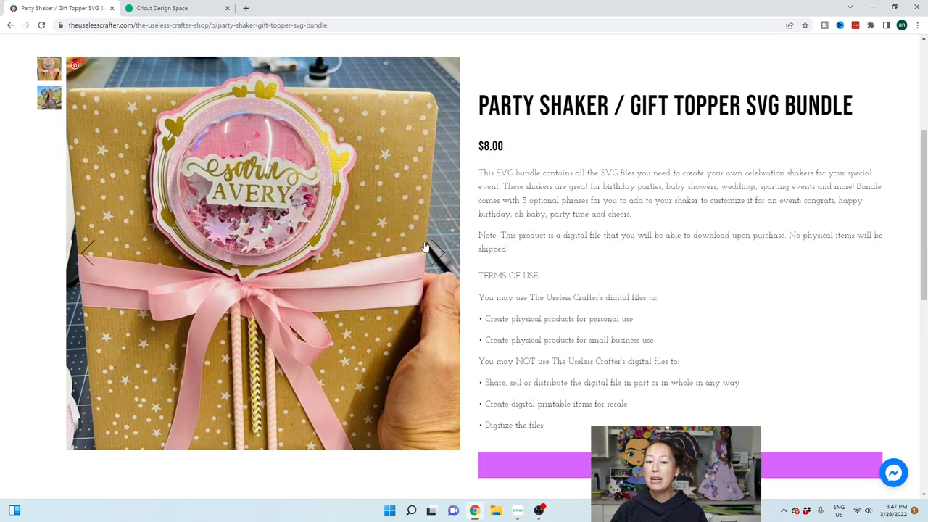
pyautogui.scroll(-3)
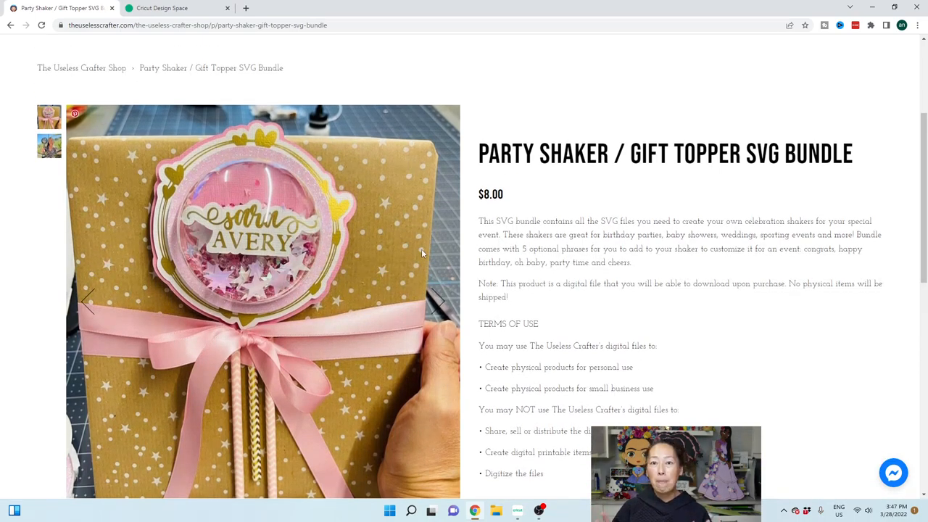
# Step: Switch to the Cricut Design Space window showing the riley project
pyautogui.click(161, 7)
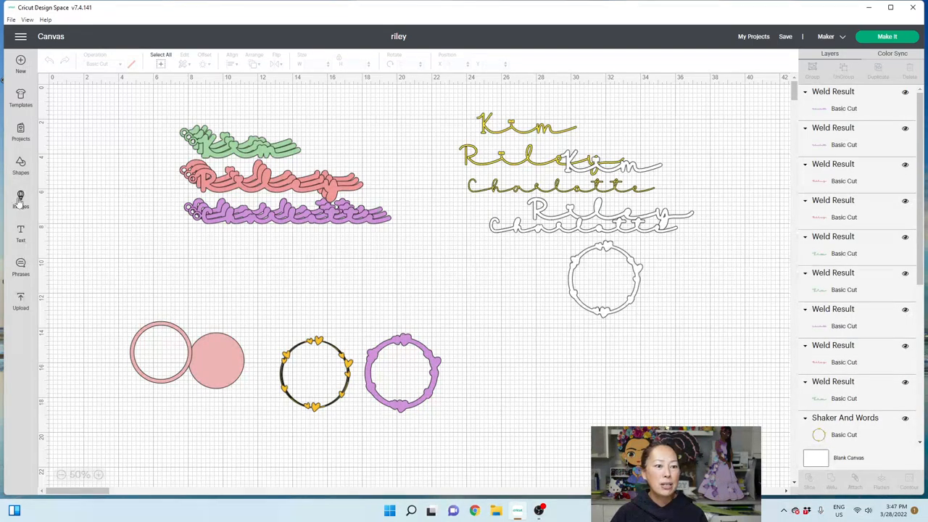
# Step: Find the uploaded 'Shaker And Words' design in the image library and add it to the canvas
pyautogui.click(21, 199)
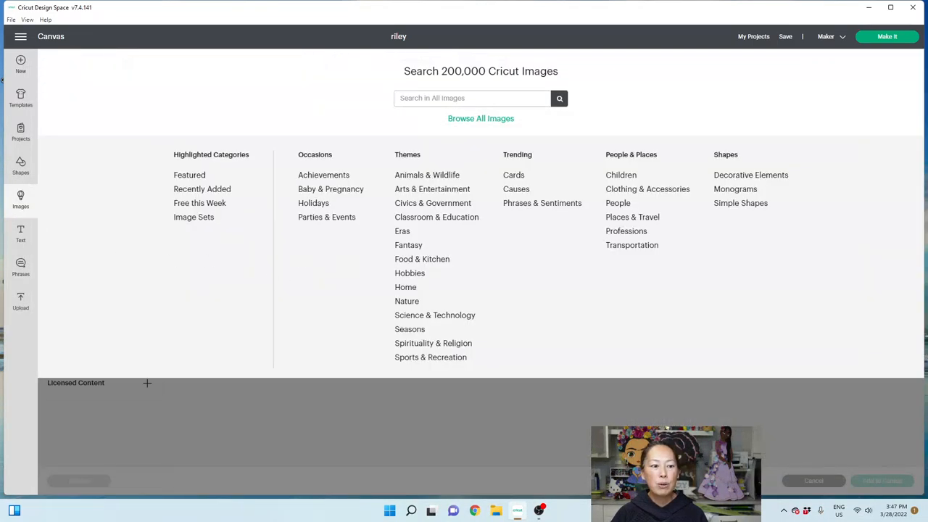
pyautogui.click(21, 299)
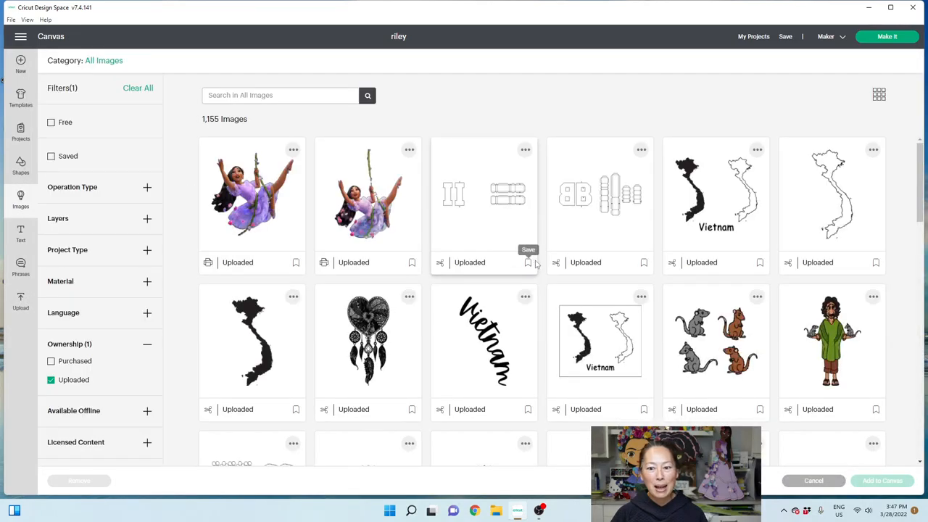
pyautogui.scroll(-3)
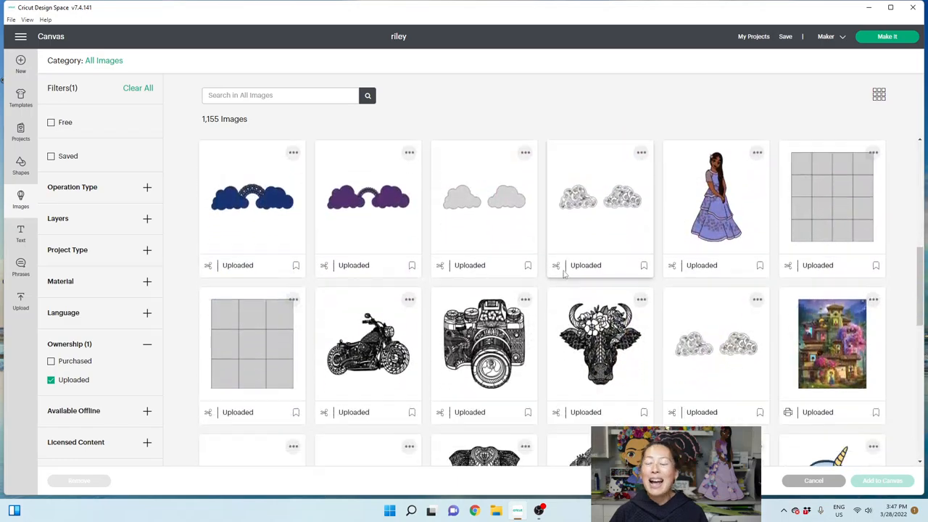
pyautogui.scroll(-3)
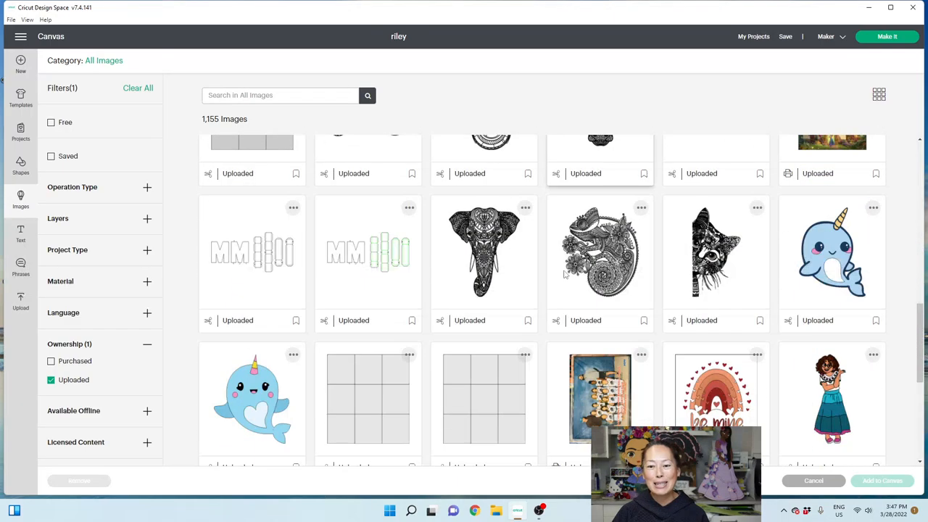
pyautogui.scroll(-3)
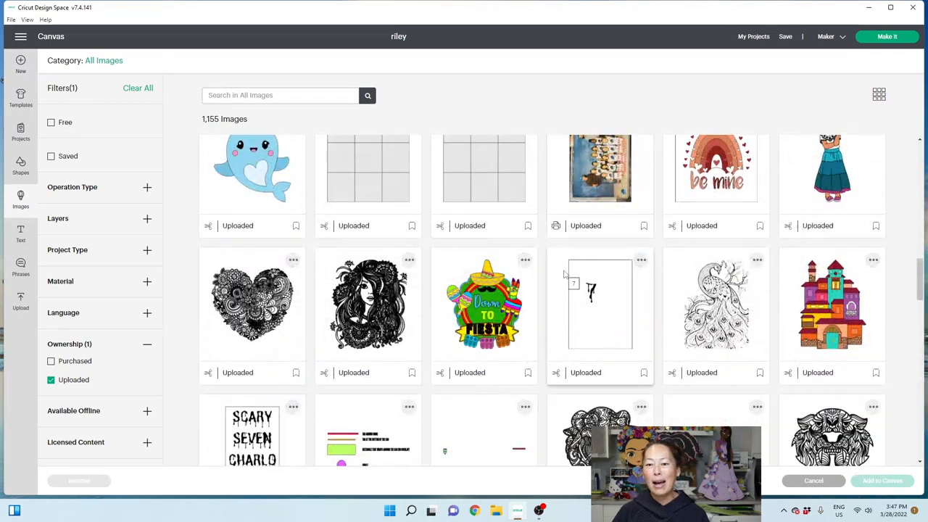
pyautogui.scroll(-3)
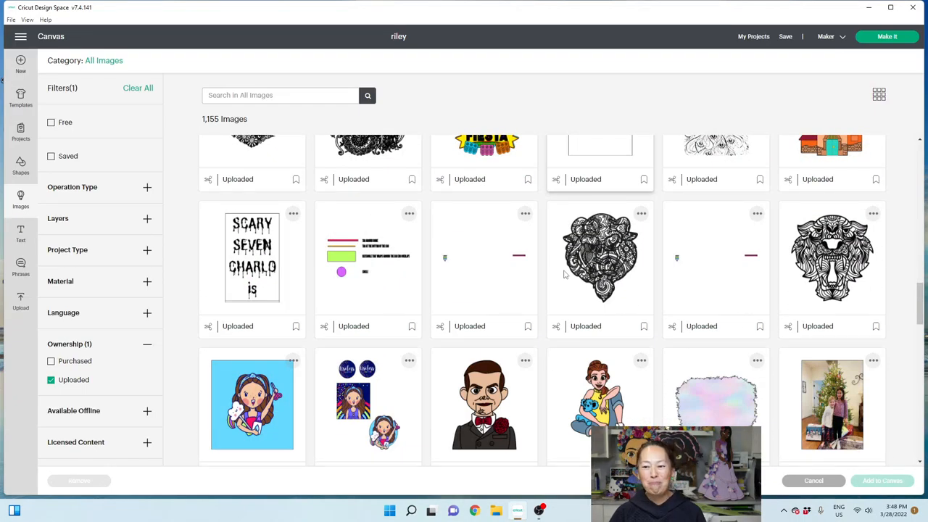
pyautogui.scroll(-3)
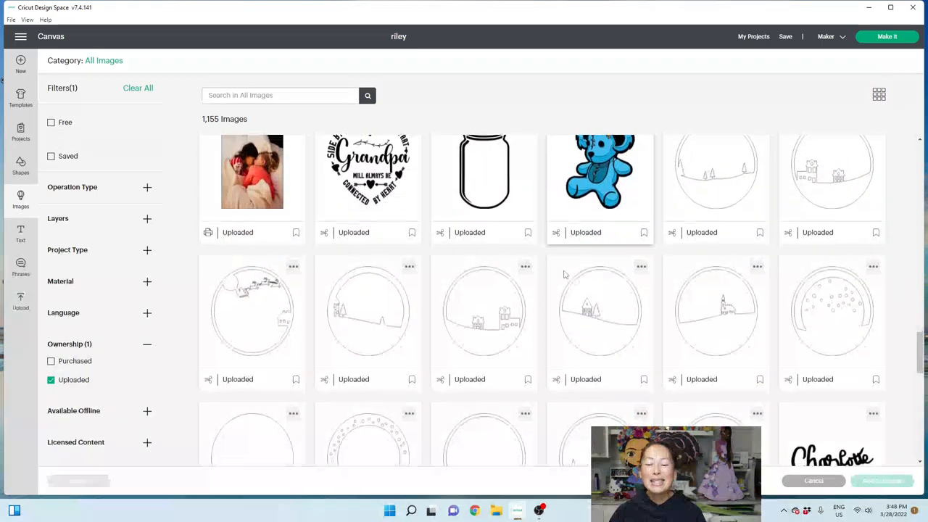
pyautogui.scroll(-3)
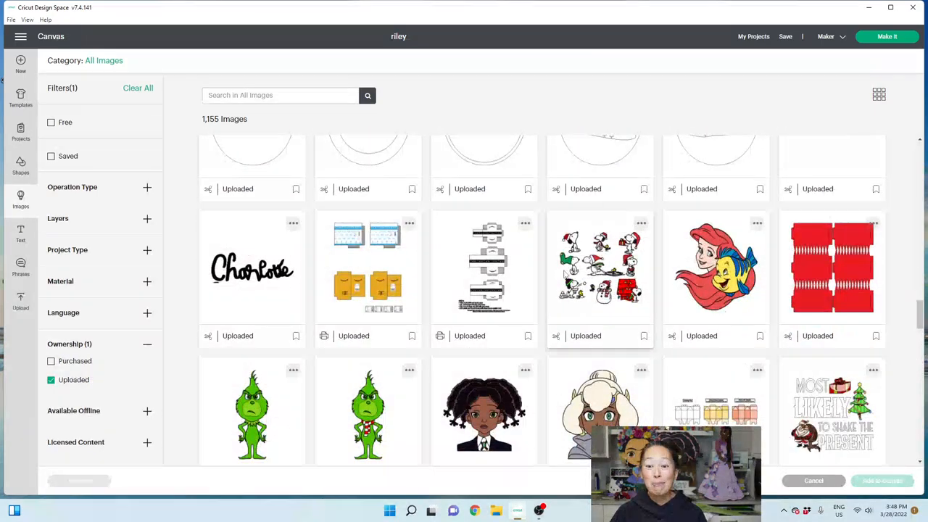
pyautogui.scroll(-3)
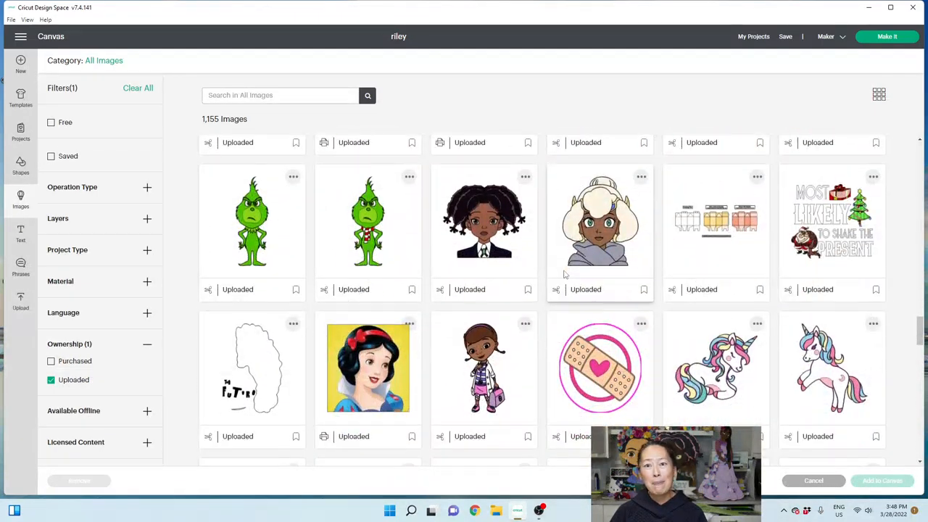
pyautogui.scroll(-3)
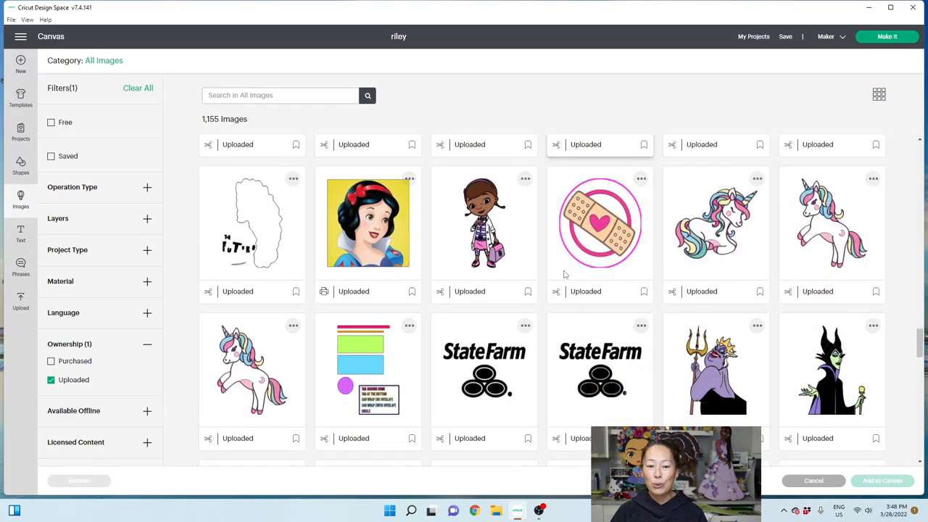
pyautogui.scroll(-3)
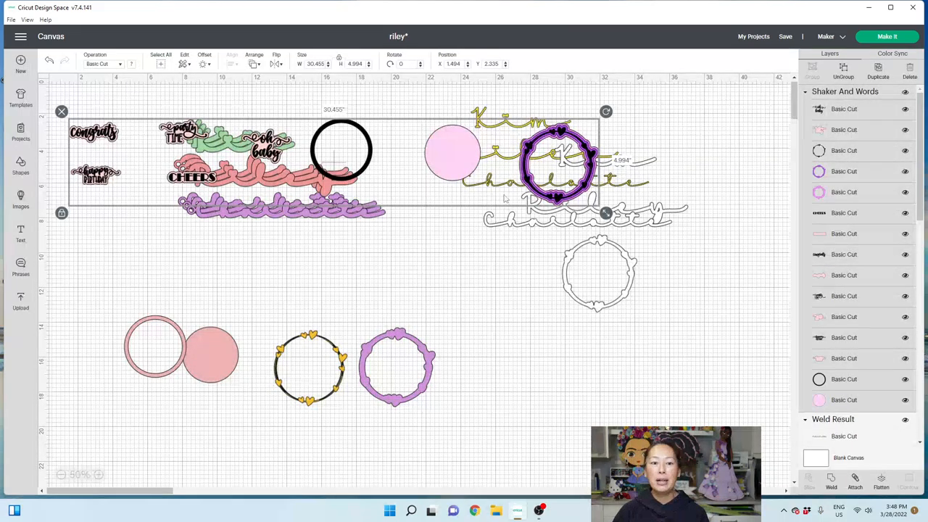
# Step: Drag the Shaker And Words group down to empty canvas below the name pieces
pyautogui.moveTo(341, 149); pyautogui.dragTo(371, 241)
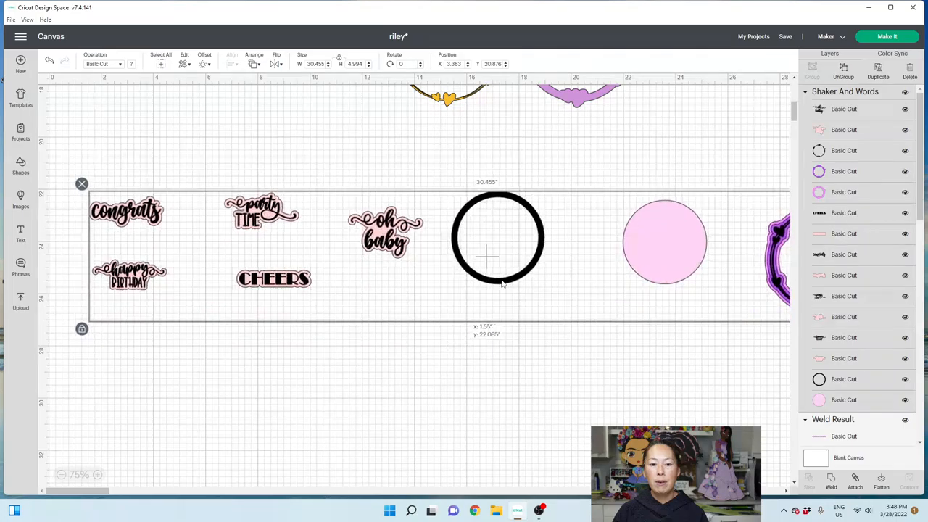
# Step: Ungroup the set, try 'oh baby' on the pink circle, then place the circle in the black ring
pyautogui.click(609, 225)
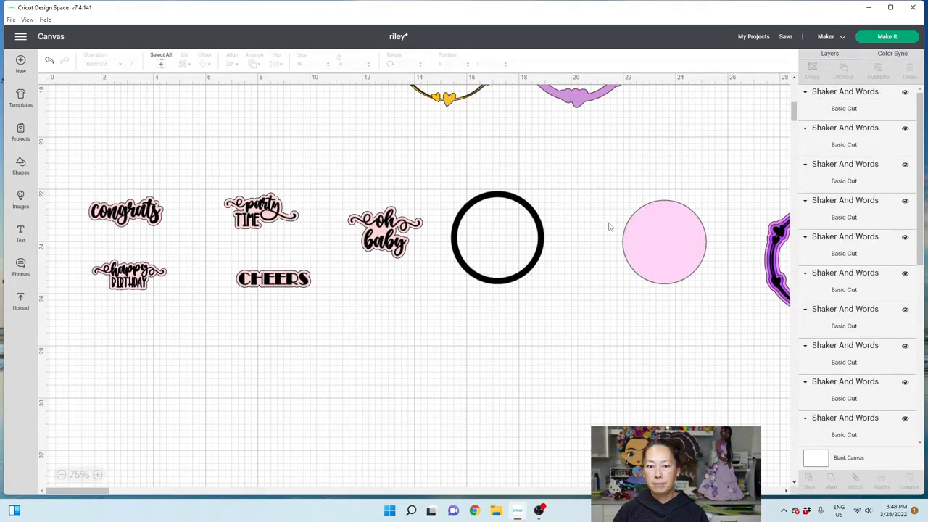
pyautogui.moveTo(498, 238); pyautogui.dragTo(396, 356)
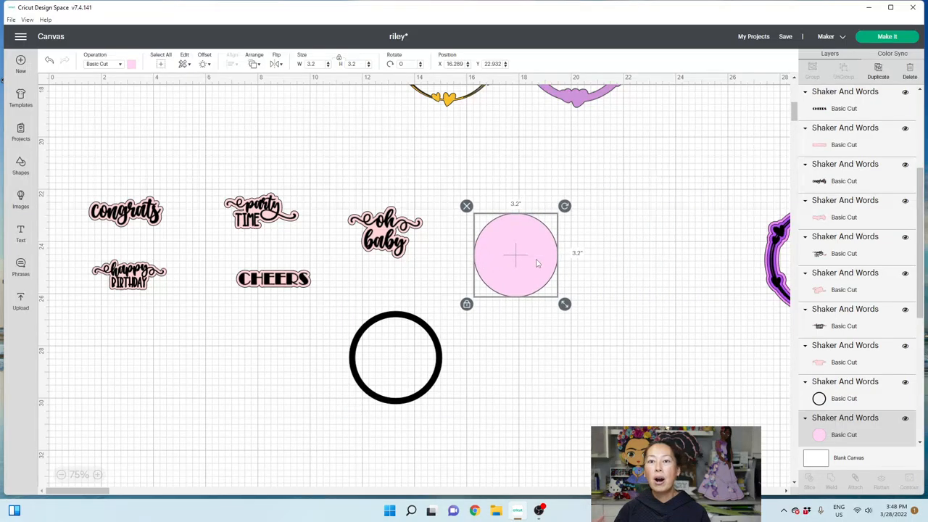
pyautogui.moveTo(527, 209)
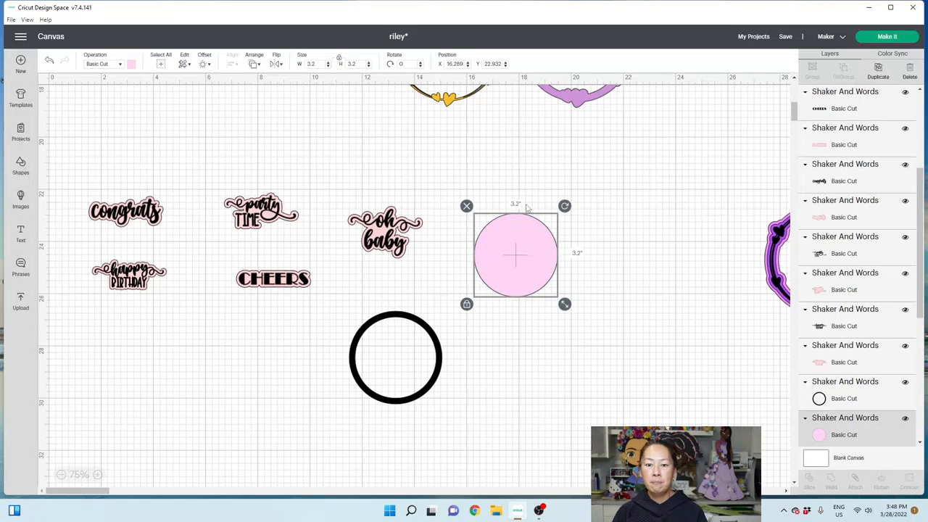
pyautogui.moveTo(470, 225)
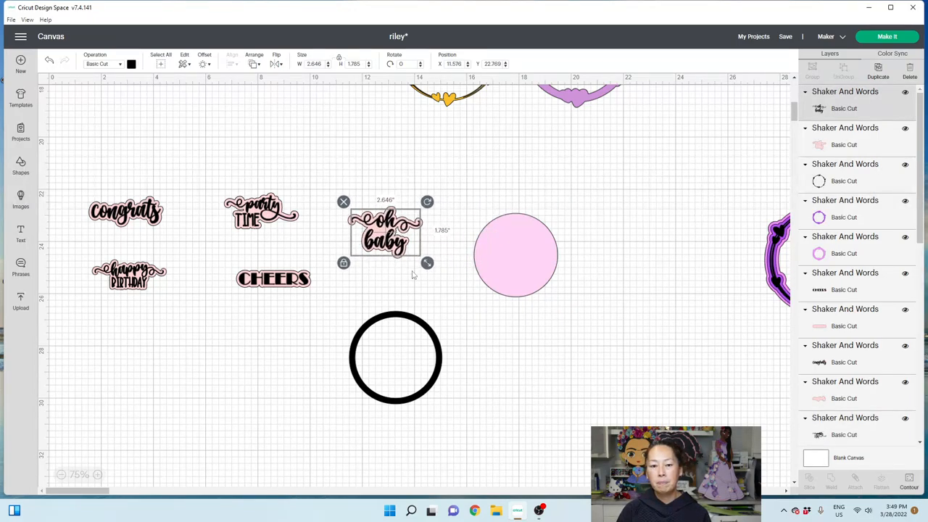
pyautogui.moveTo(384, 232); pyautogui.dragTo(515, 253)
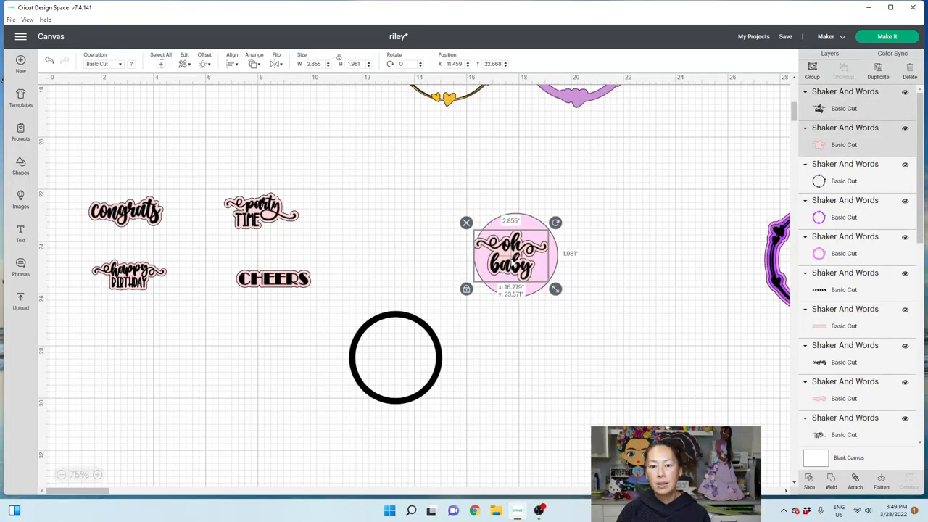
pyautogui.moveTo(515, 254); pyautogui.dragTo(517, 255)
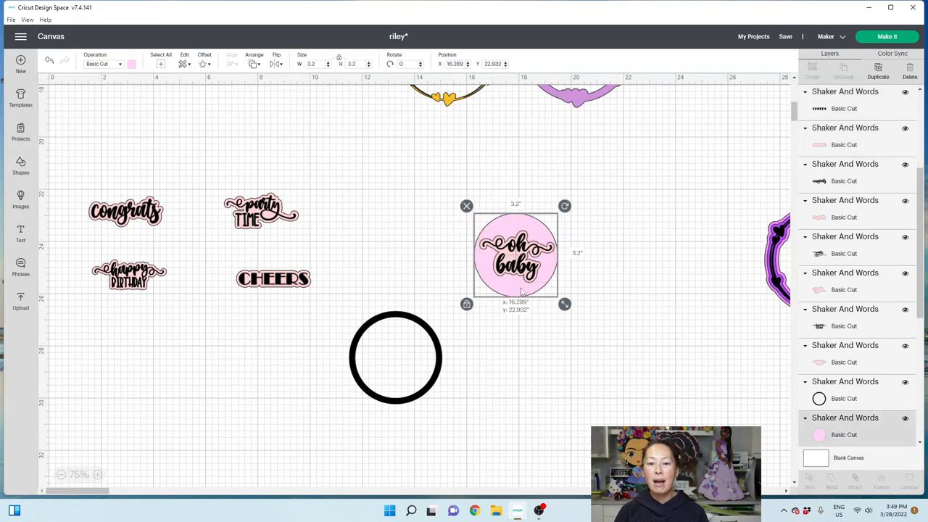
pyautogui.moveTo(514, 254); pyautogui.dragTo(607, 240)
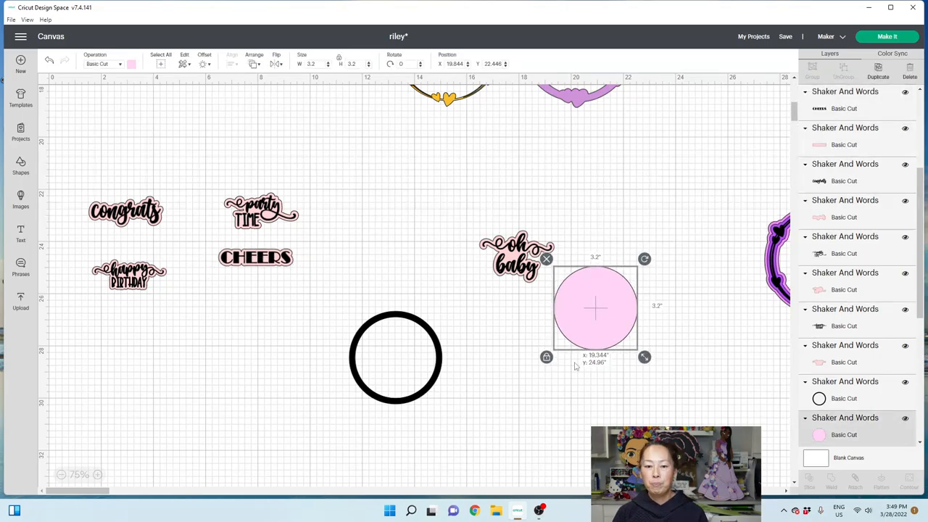
pyautogui.moveTo(595, 308); pyautogui.dragTo(395, 355)
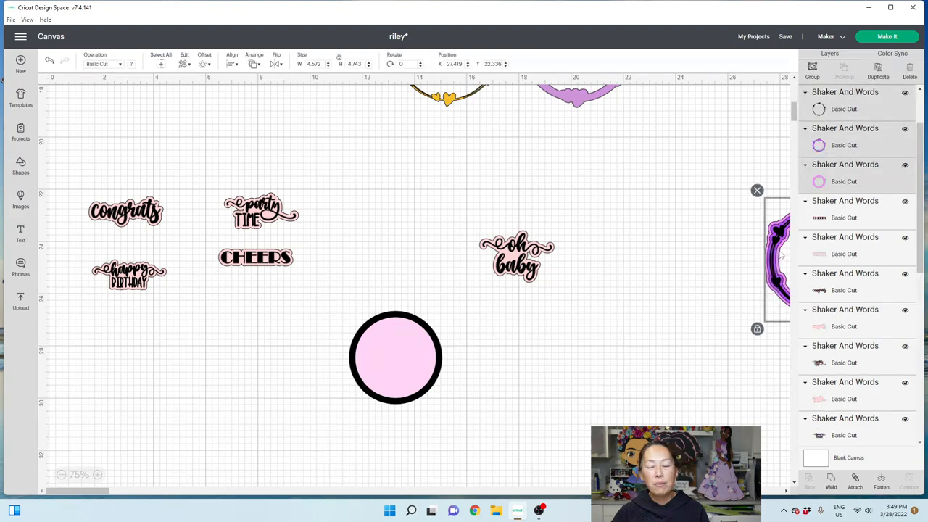
# Step: Bring the purple frame to mid-canvas, pull the black heart ring aside, and zoom in
pyautogui.moveTo(779, 257); pyautogui.dragTo(395, 214)
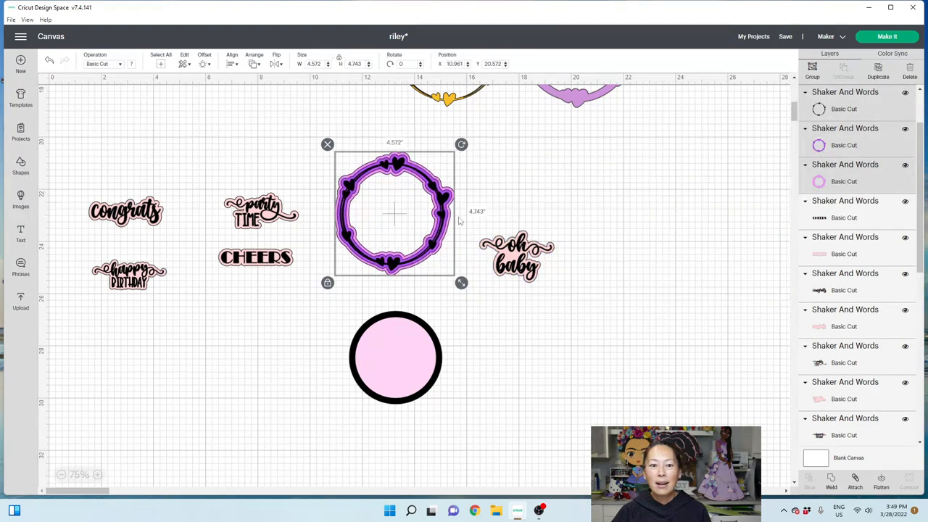
pyautogui.moveTo(394, 214); pyautogui.dragTo(608, 214)
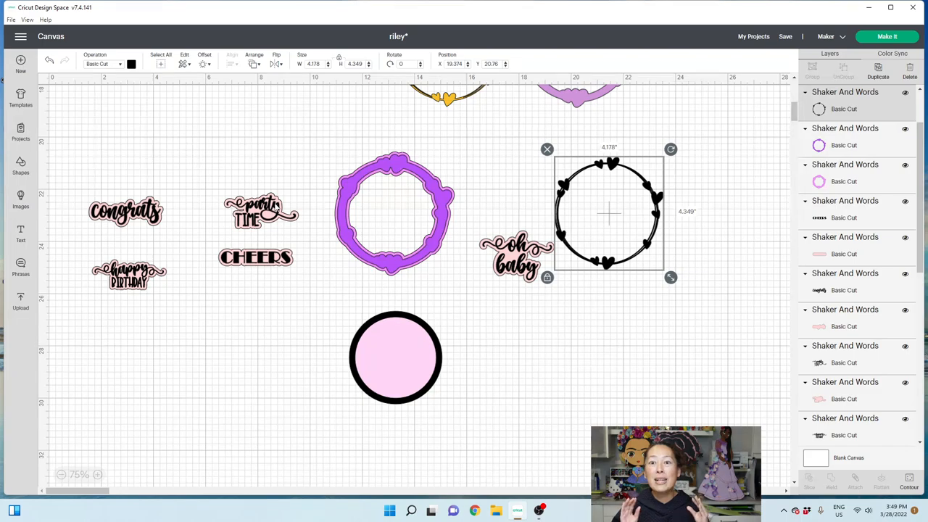
pyautogui.moveTo(252, 141)
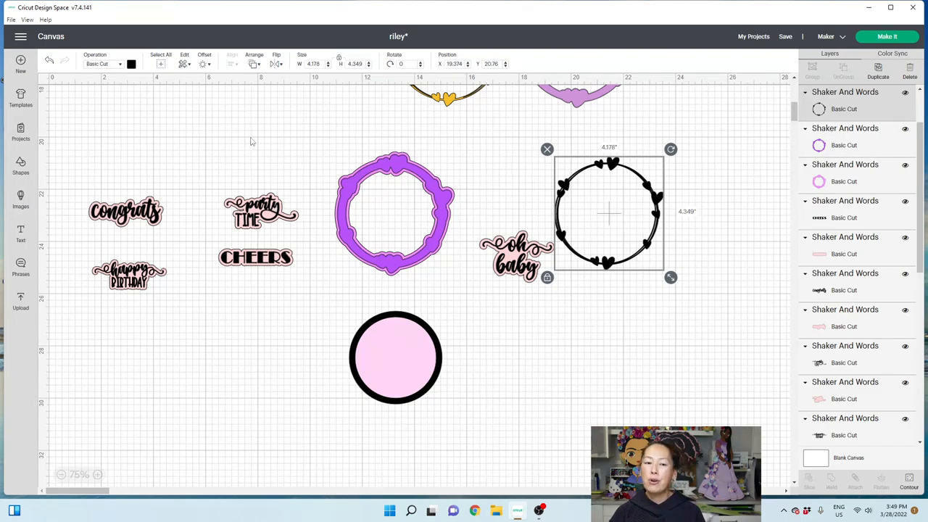
pyautogui.moveTo(467, 278)
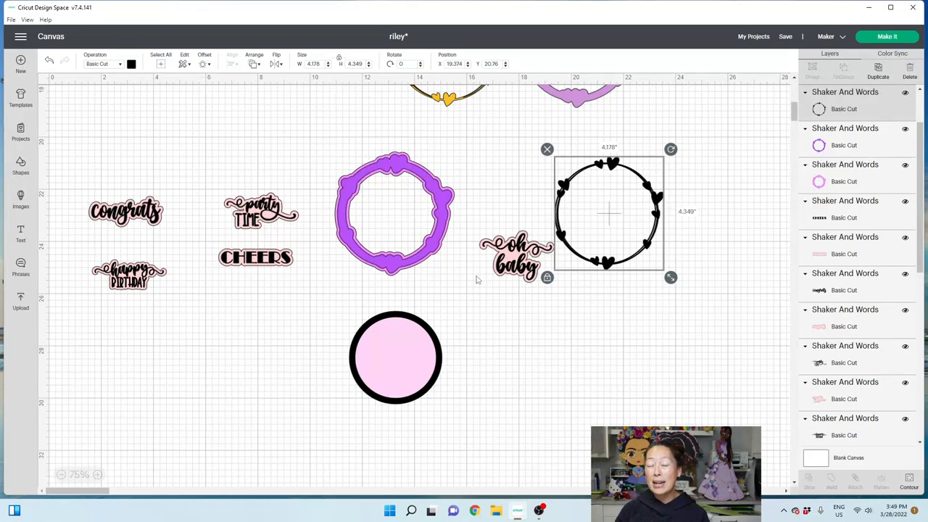
pyautogui.moveTo(578, 211)
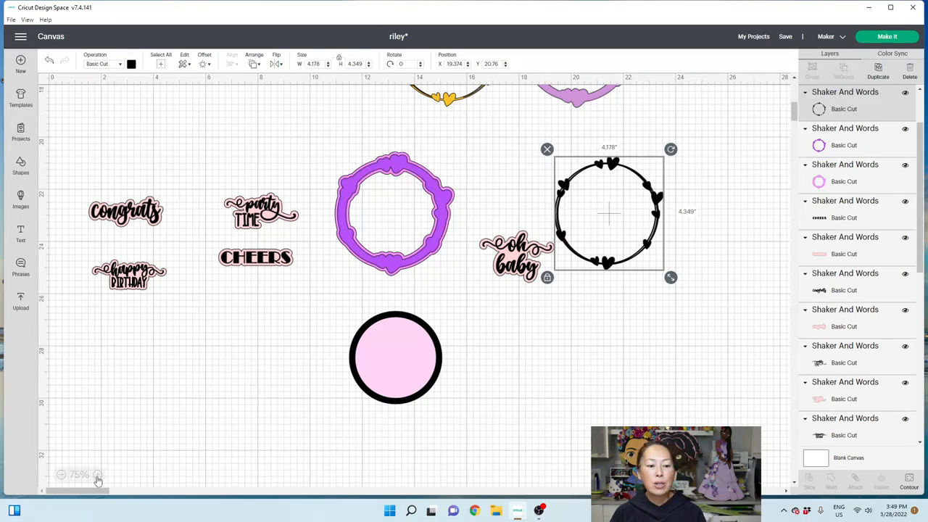
pyautogui.click(98, 475)
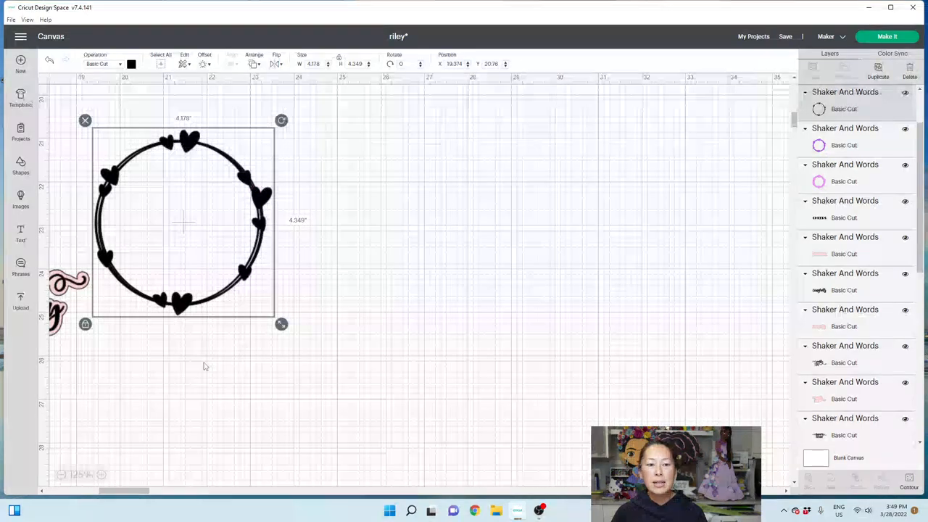
pyautogui.moveTo(183, 221); pyautogui.dragTo(235, 279)
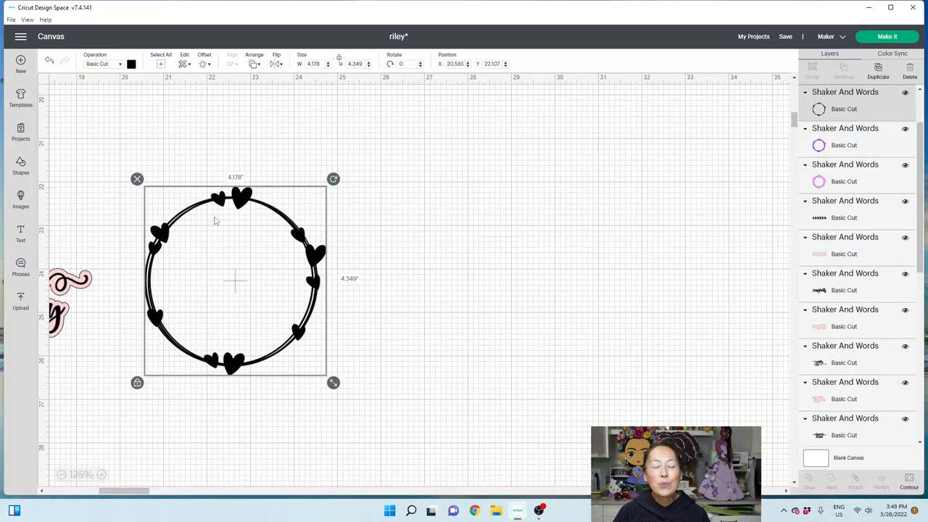
pyautogui.moveTo(196, 225)
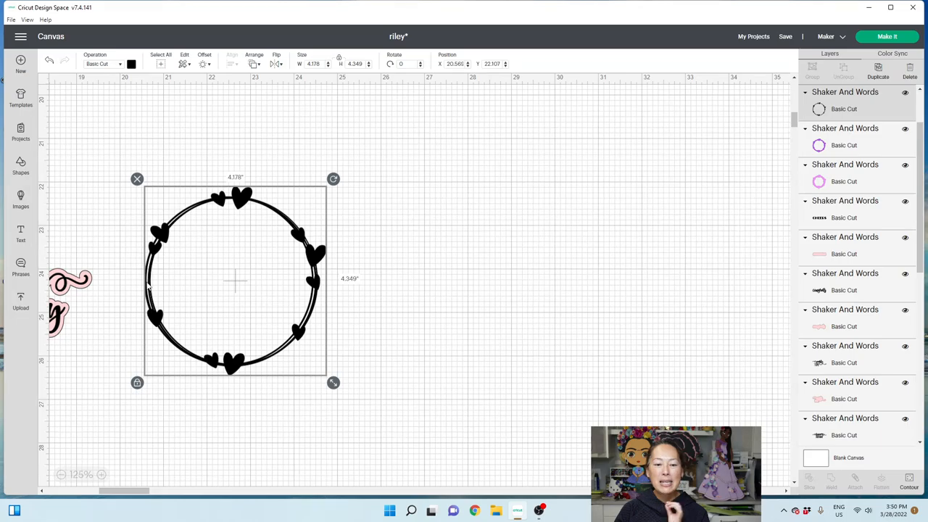
pyautogui.moveTo(302, 299)
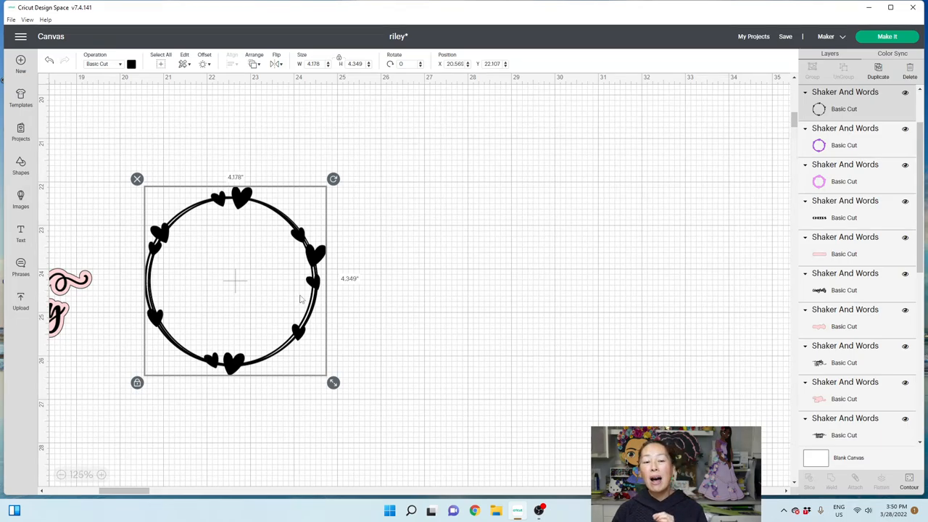
pyautogui.moveTo(303, 367)
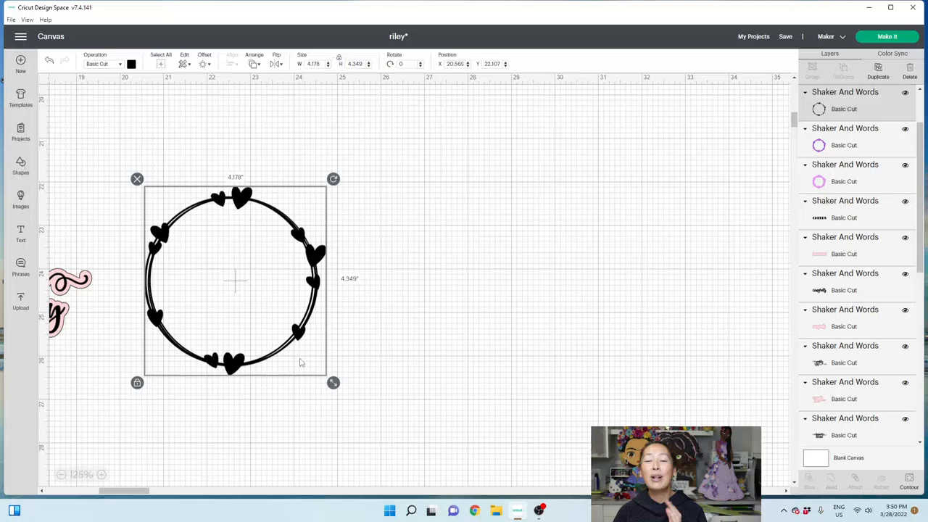
pyautogui.moveTo(268, 227)
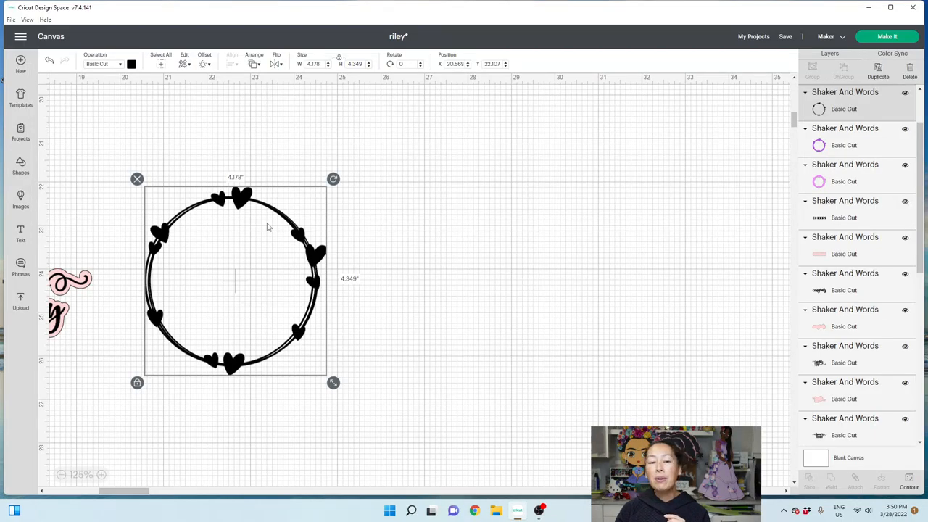
pyautogui.moveTo(187, 217)
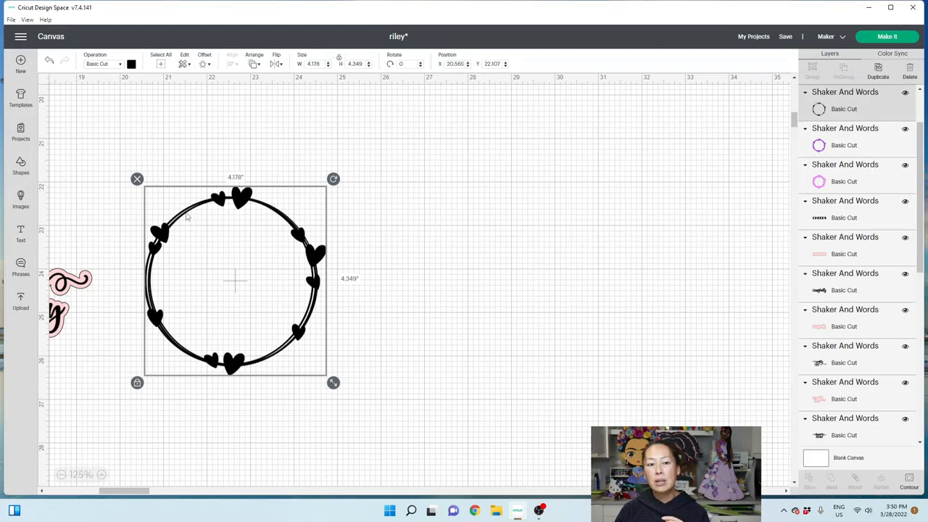
pyautogui.moveTo(294, 319)
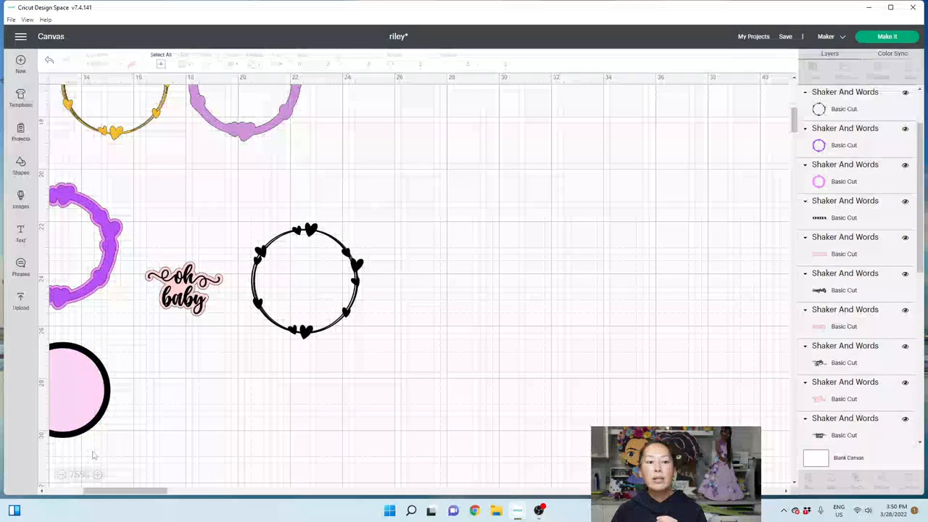
# Step: Zoom out and drag the pink circle into the purple frame to test the fit
pyautogui.click(304, 279)
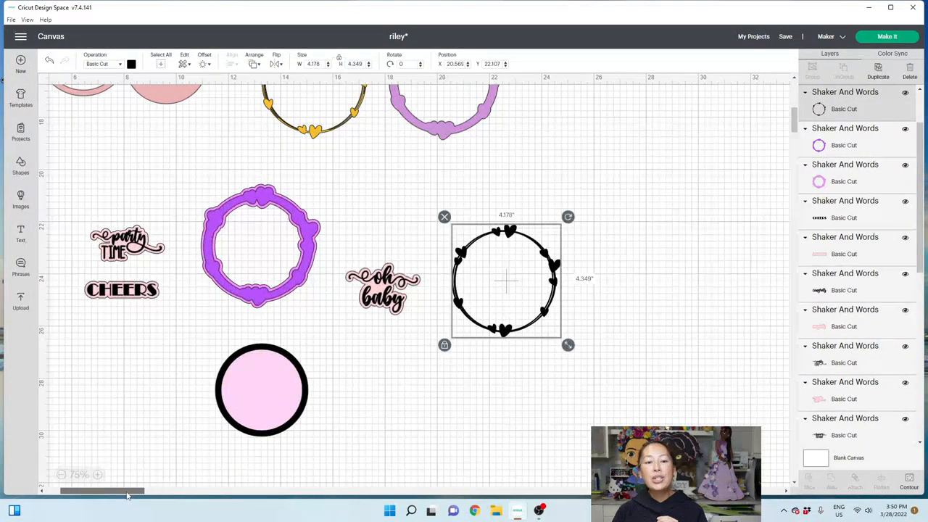
pyautogui.moveTo(506, 281); pyautogui.dragTo(279, 240)
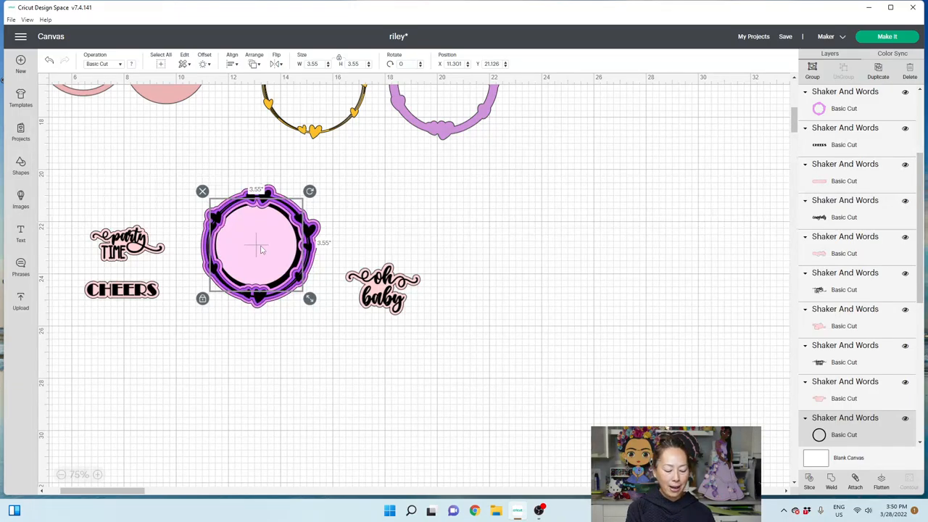
pyautogui.moveTo(324, 376)
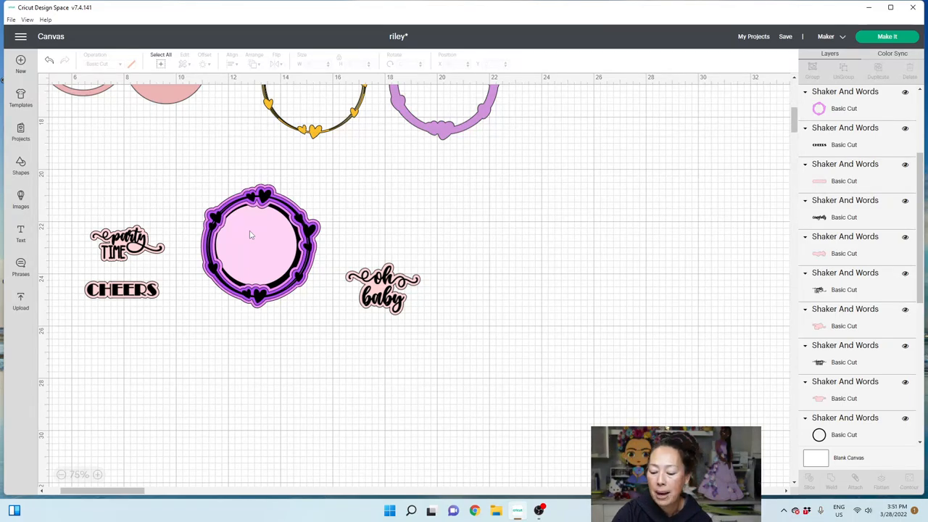
pyautogui.moveTo(242, 228)
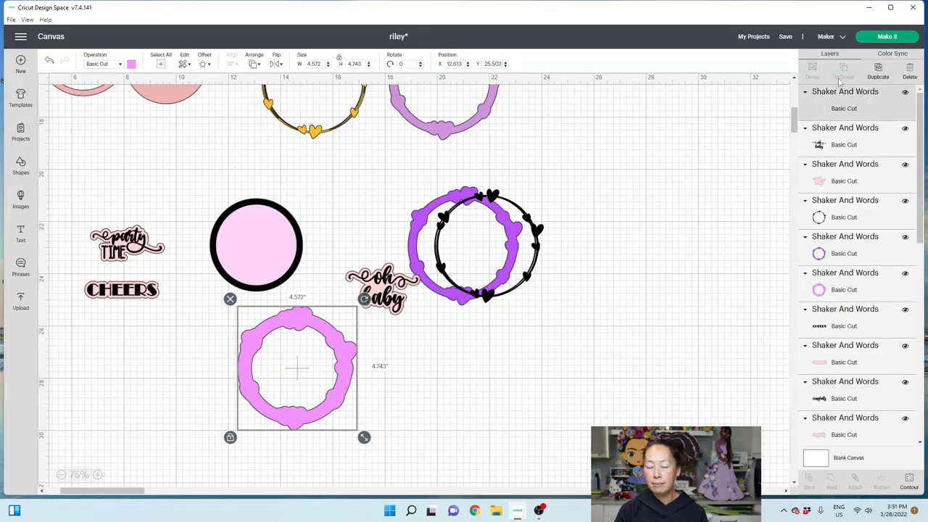
# Step: Hide the inner contour of the lilac frame copy to make a solid backing and position it
pyautogui.moveTo(297, 368); pyautogui.dragTo(529, 355)
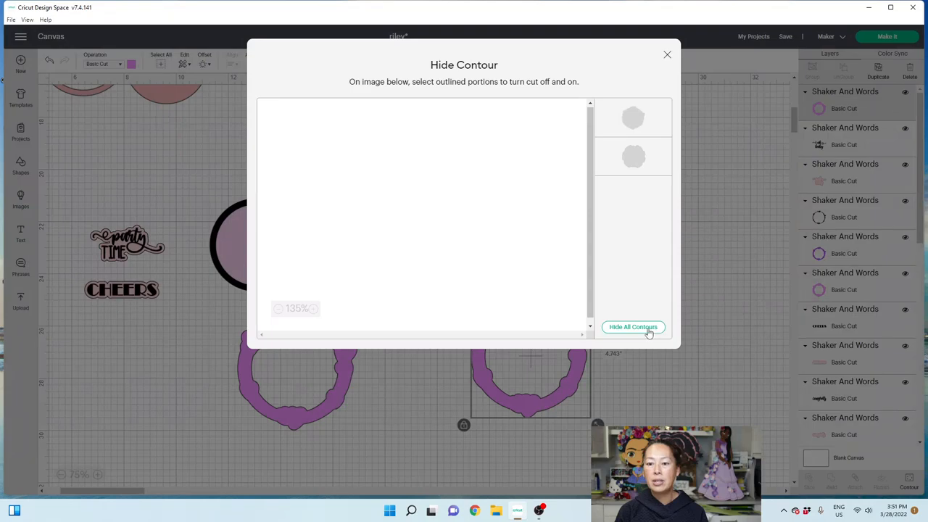
pyautogui.click(632, 327)
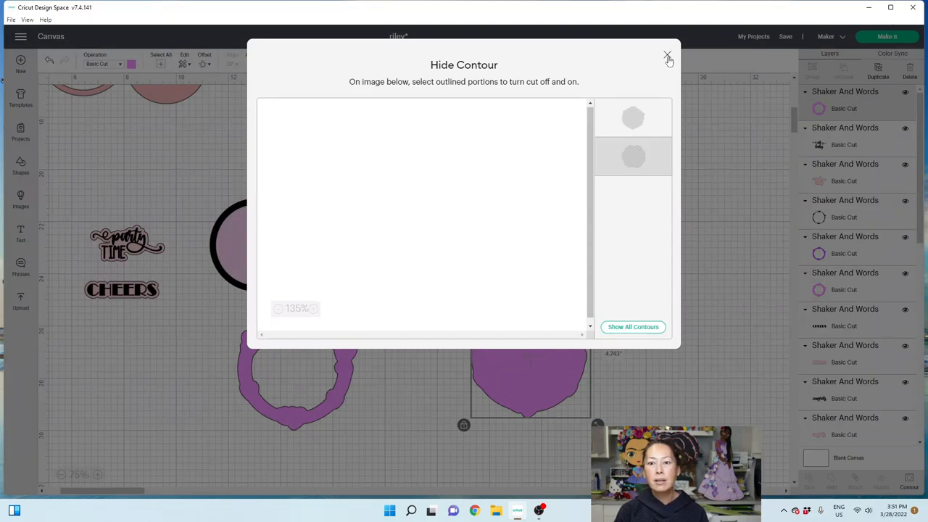
pyautogui.click(666, 57)
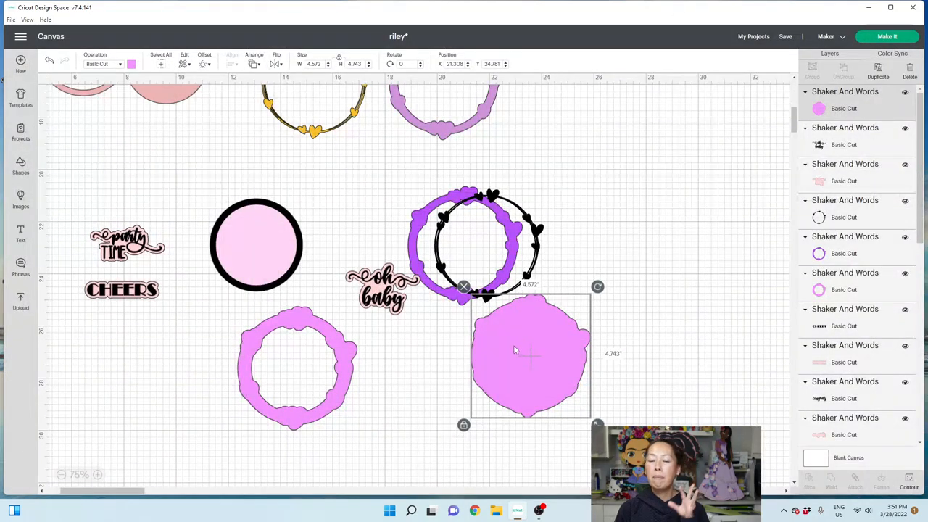
pyautogui.moveTo(529, 355); pyautogui.dragTo(496, 373)
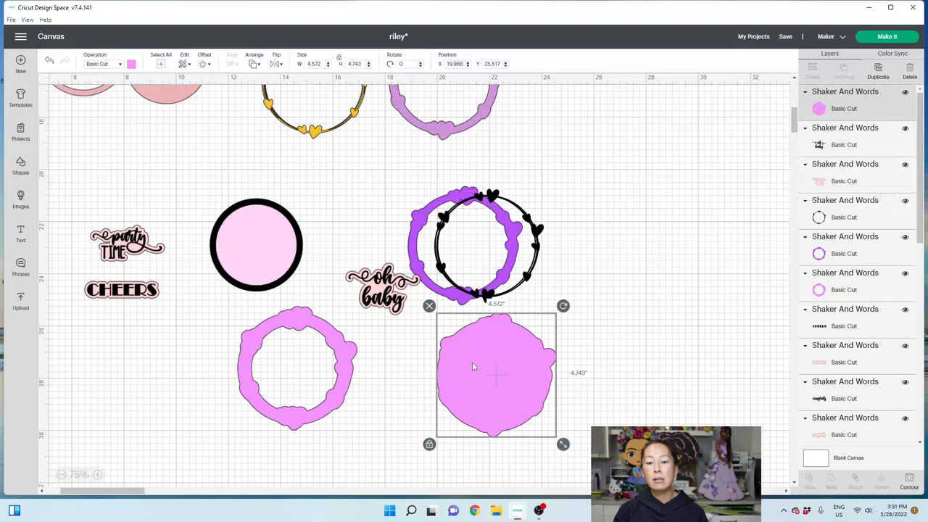
pyautogui.moveTo(459, 361)
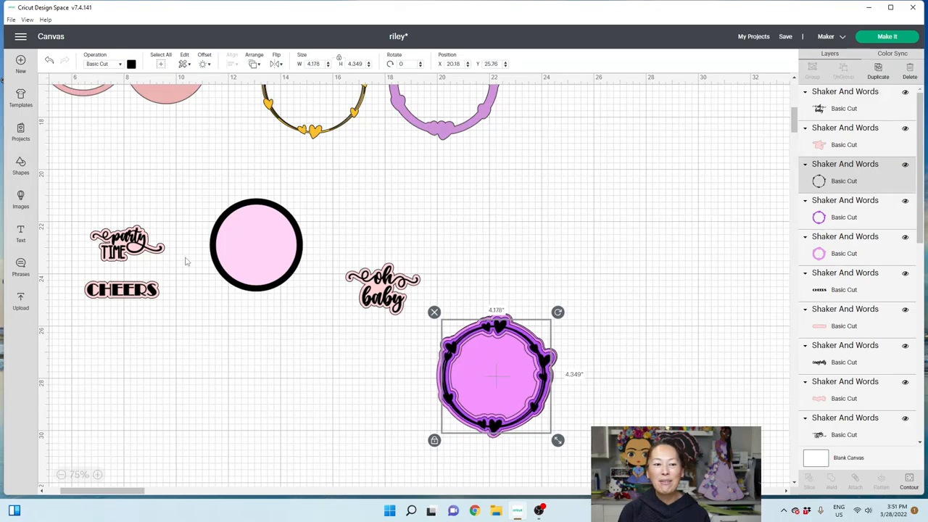
# Step: Move the pink circle into the purple frame stack and center 'oh baby' inside
pyautogui.click(253, 254)
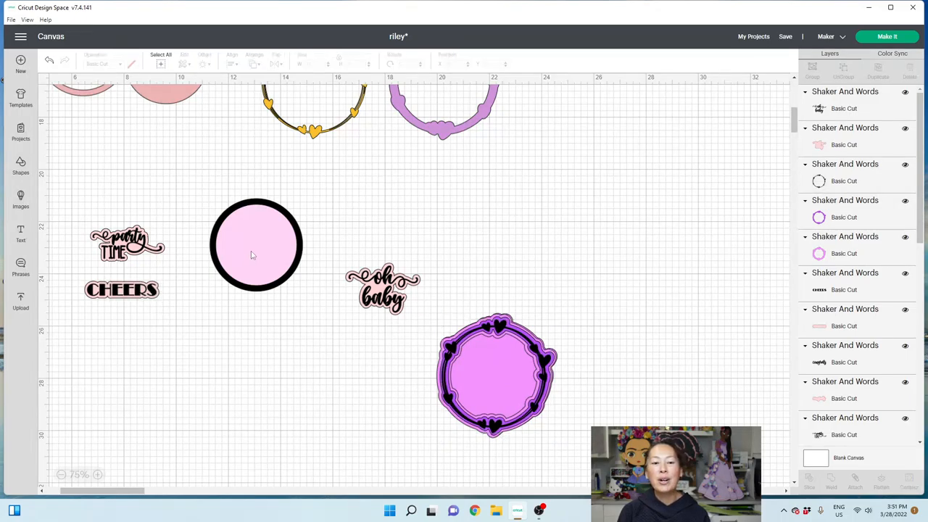
pyautogui.moveTo(256, 245); pyautogui.dragTo(471, 282)
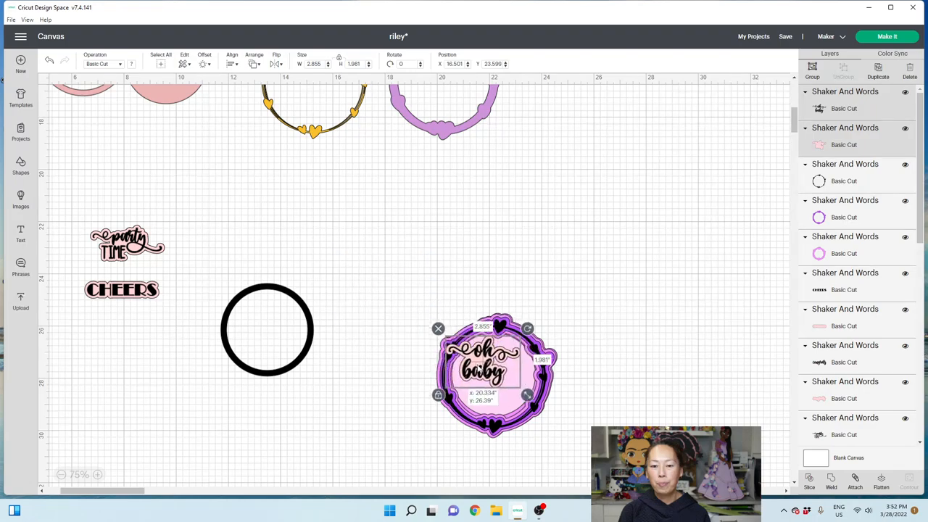
pyautogui.moveTo(495, 373); pyautogui.dragTo(495, 376)
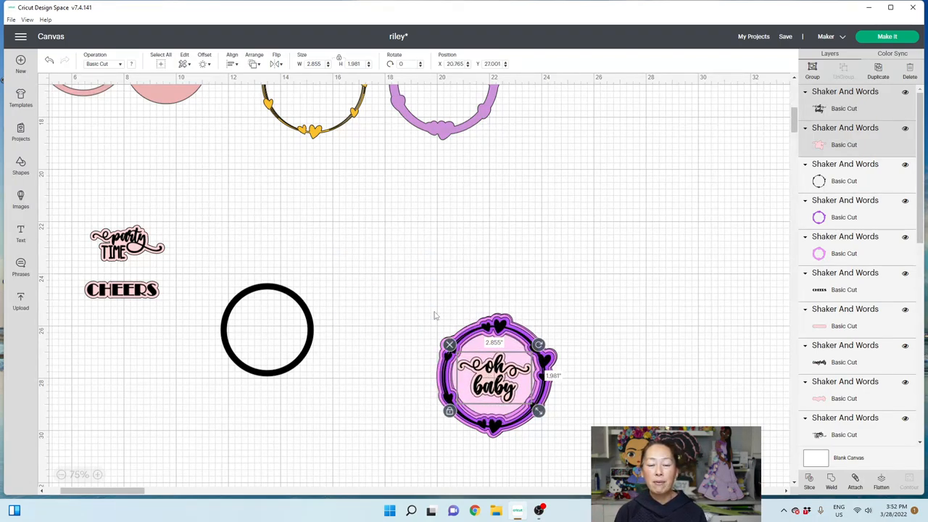
pyautogui.moveTo(348, 313)
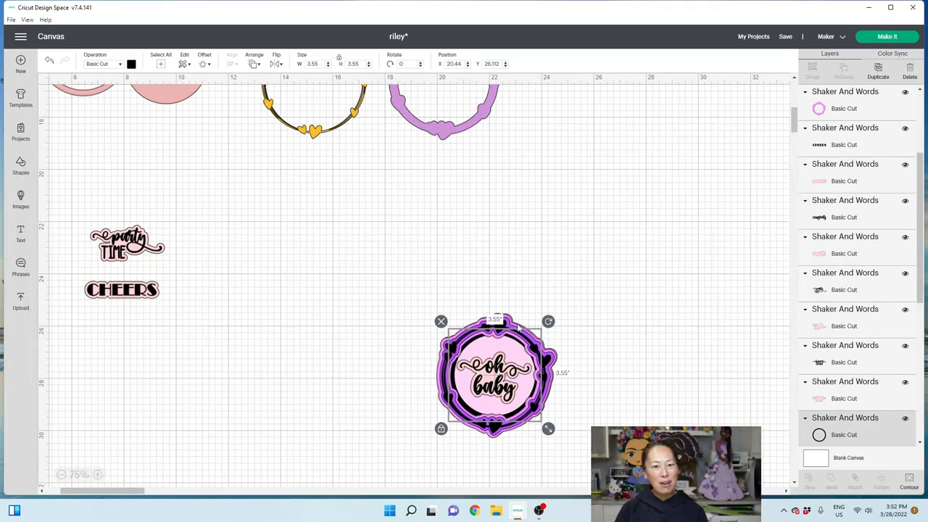
# Step: Move the yellow Riley onto its pink backing and send the pink layer one step back
pyautogui.scroll(-3)
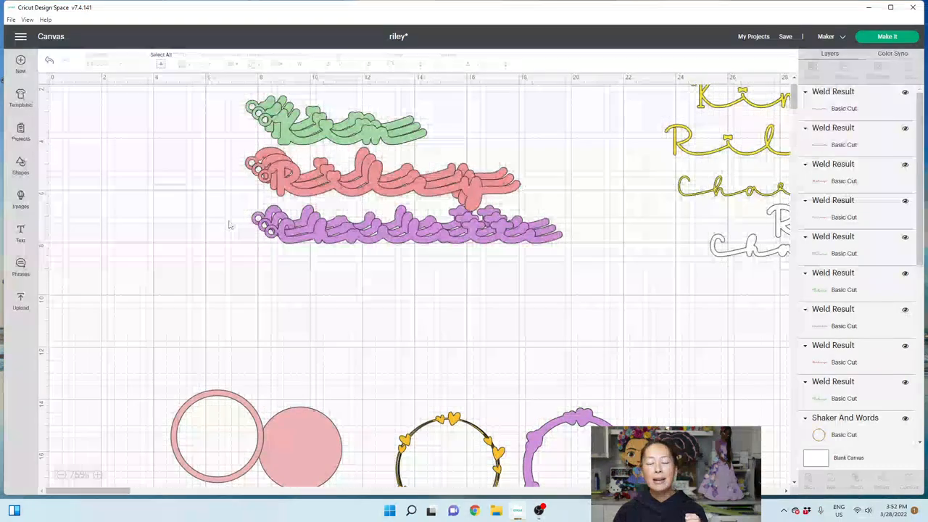
pyautogui.scroll(-3)
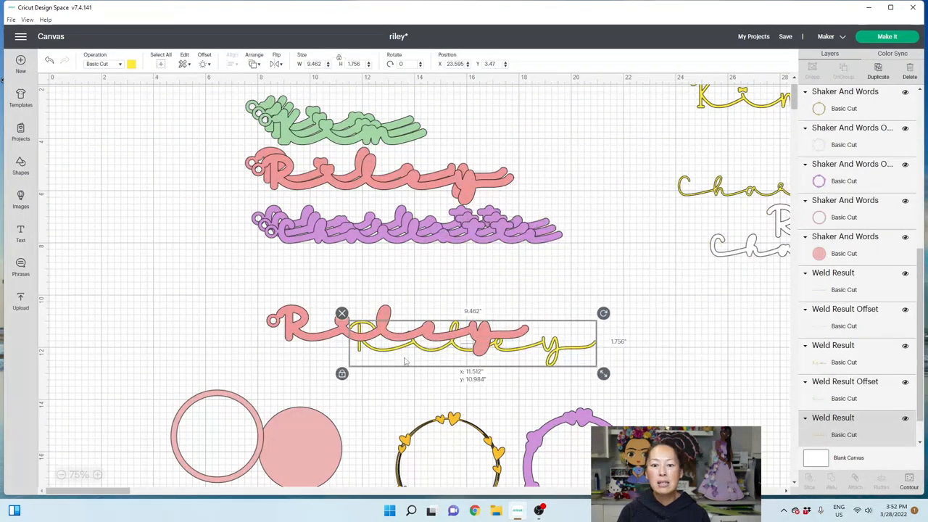
pyautogui.moveTo(471, 340); pyautogui.dragTo(558, 348)
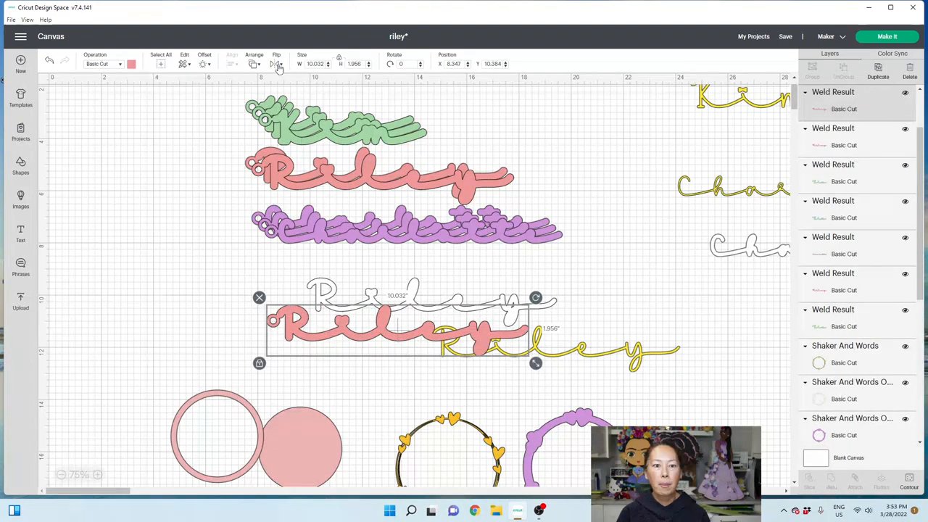
pyautogui.click(254, 63)
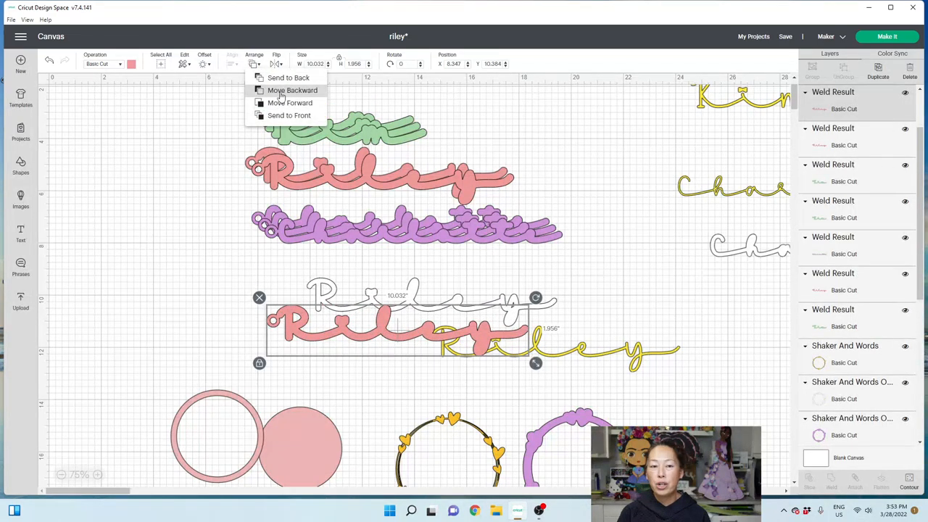
pyautogui.click(292, 90)
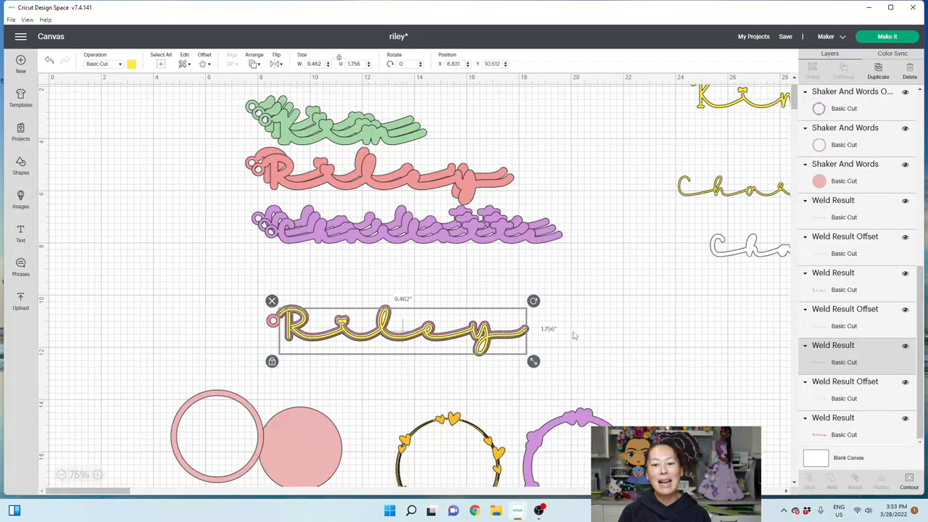
pyautogui.click(594, 331)
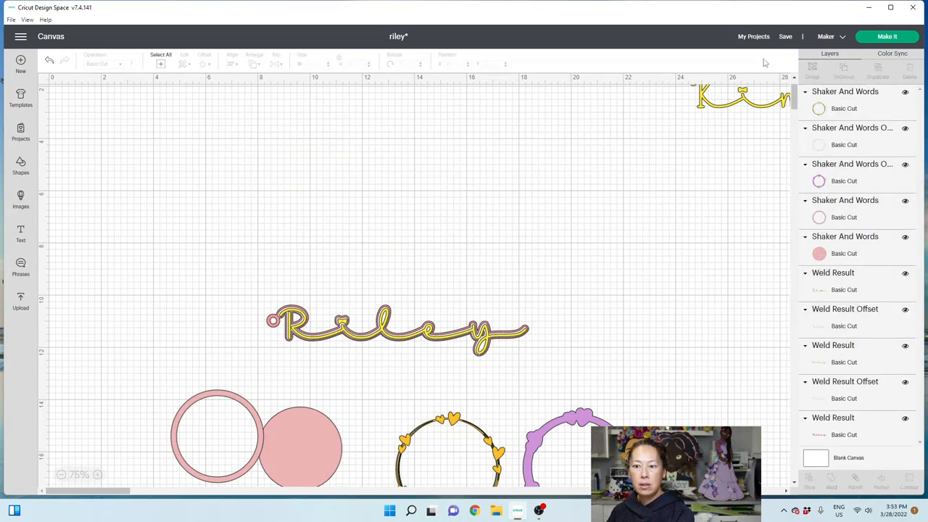
# Step: Scroll down the canvas to the yellow heart shaker frame pieces
pyautogui.scroll(-3)
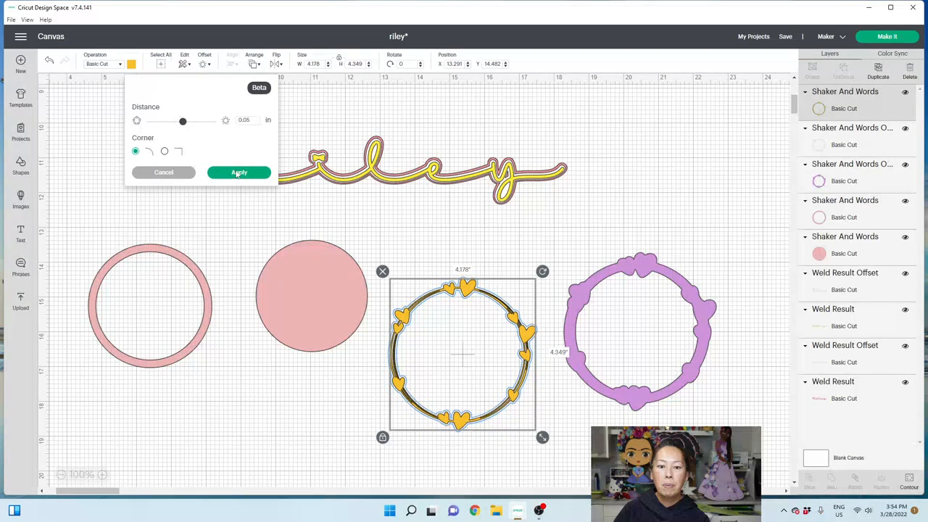
# Step: Offset the heart frame twice, pulling the first outline aside, and recolour the new outline
pyautogui.click(239, 173)
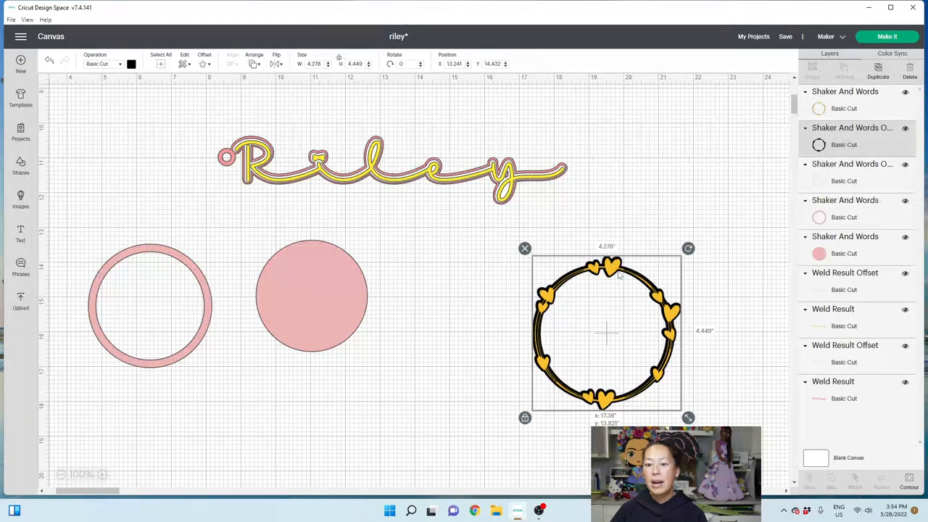
pyautogui.moveTo(605, 332); pyautogui.dragTo(496, 331)
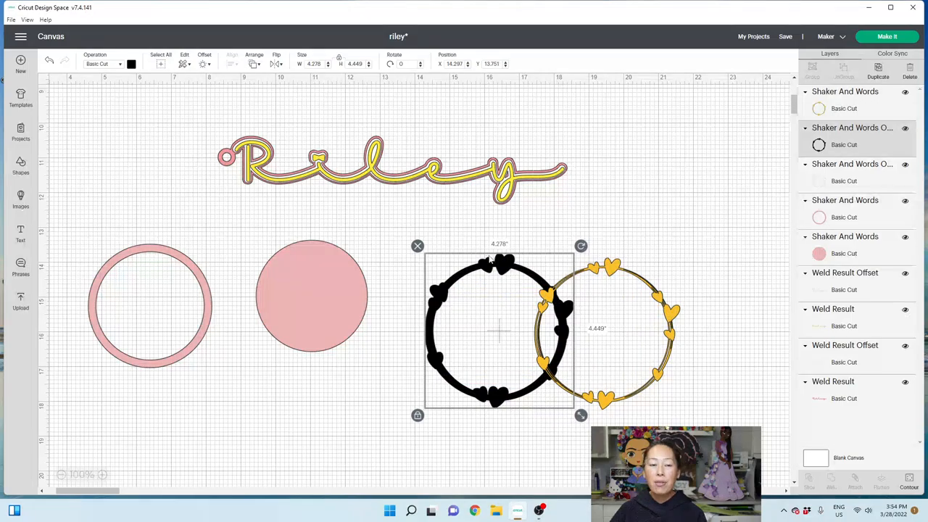
pyautogui.click(204, 59)
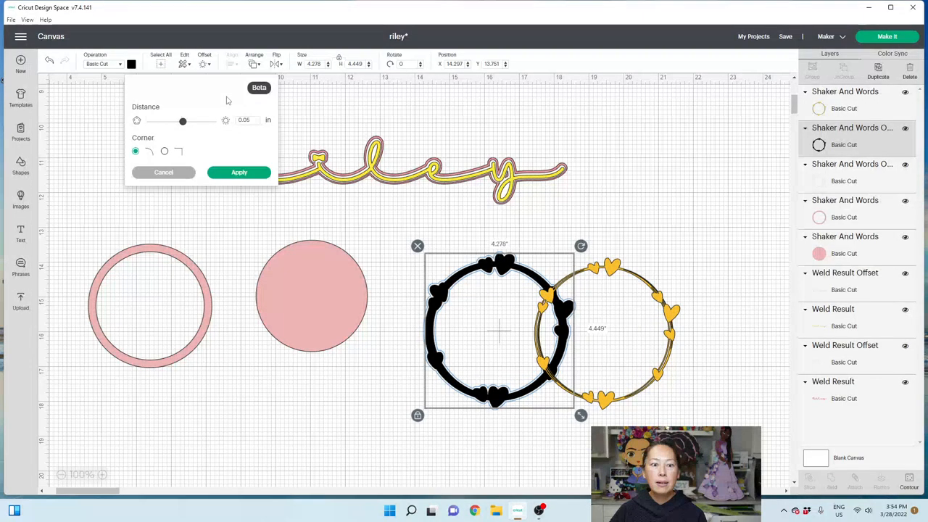
pyautogui.click(238, 172)
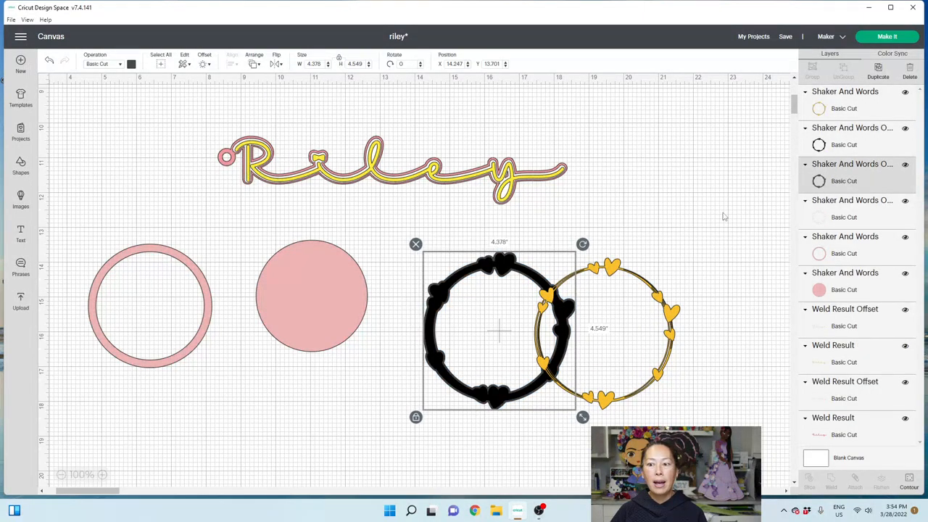
pyautogui.click(131, 64)
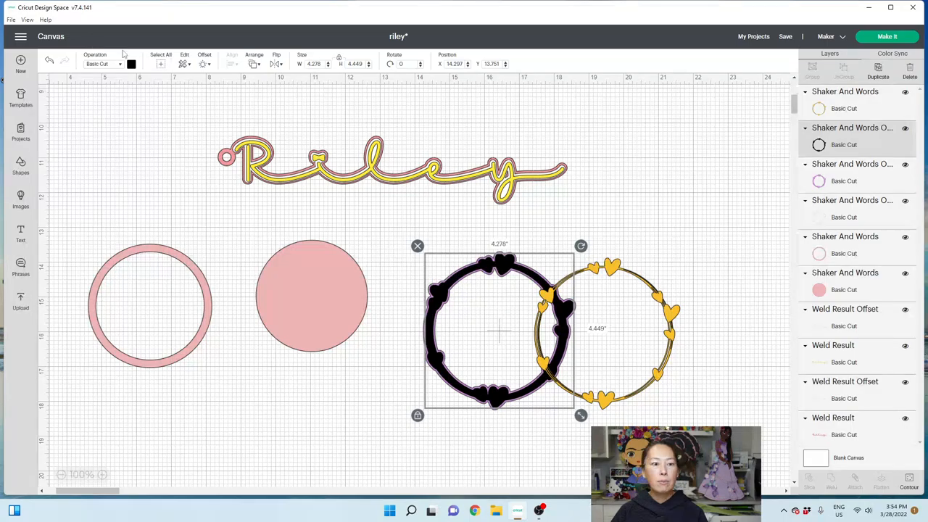
pyautogui.click(130, 64)
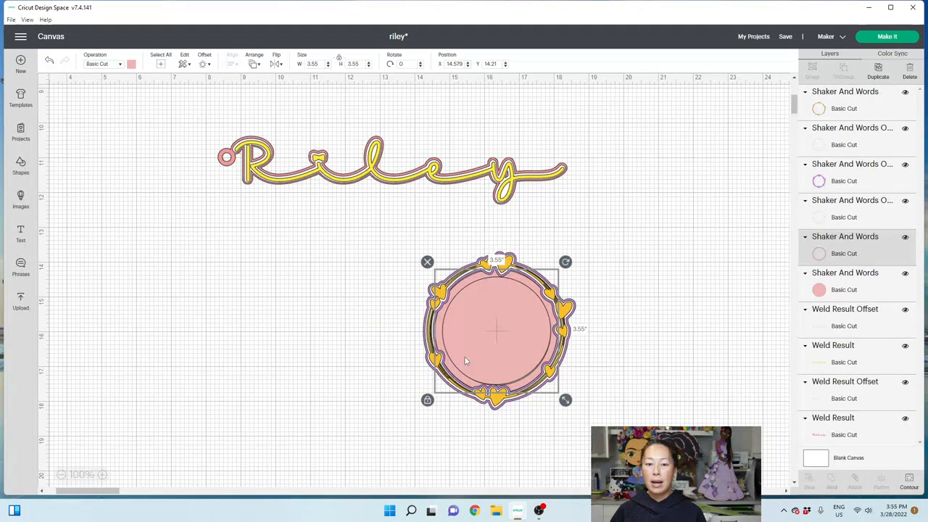
pyautogui.moveTo(456, 341)
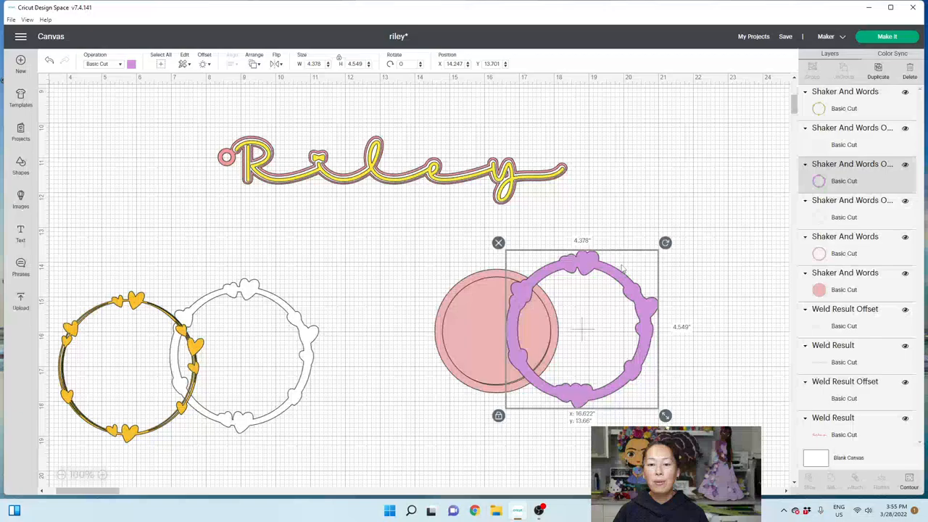
# Step: Duplicate the purple outline, fill its hole with Contour, and place the heart frame on it
pyautogui.moveTo(580, 330); pyautogui.dragTo(670, 345)
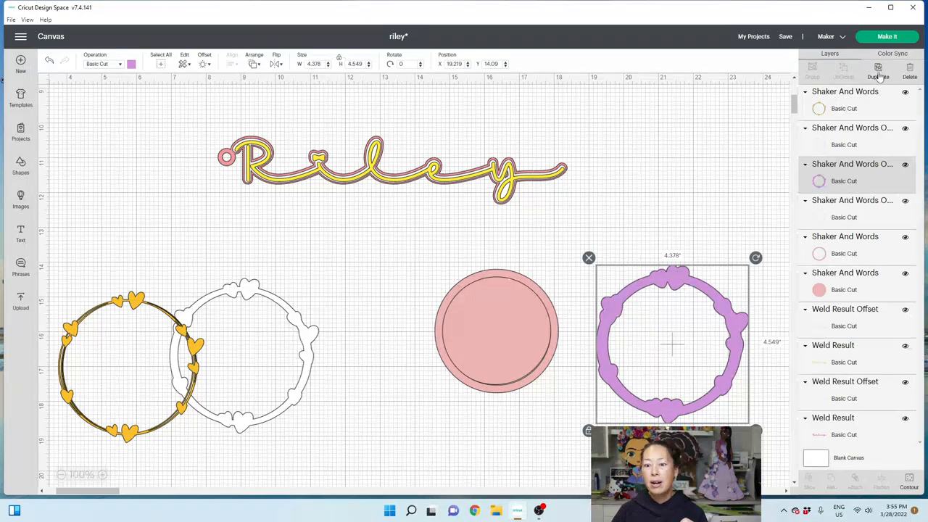
pyautogui.click(908, 481)
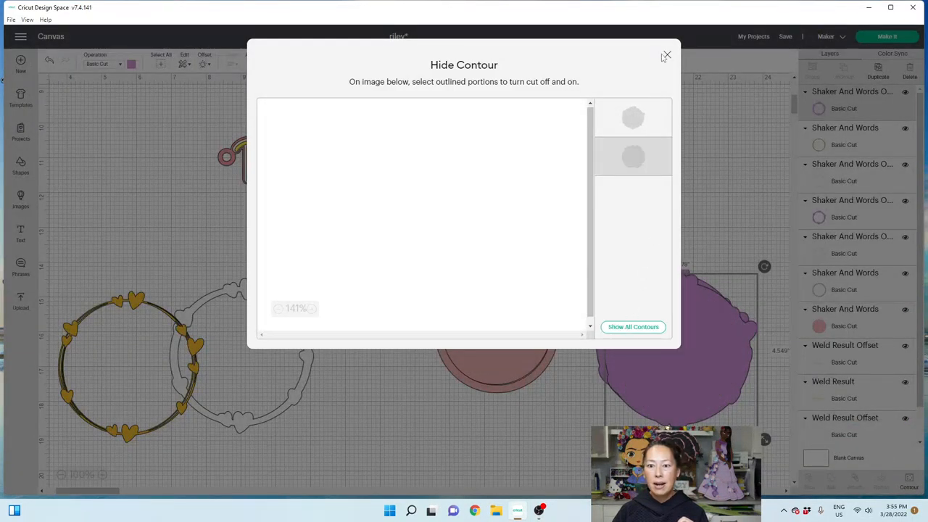
pyautogui.click(665, 55)
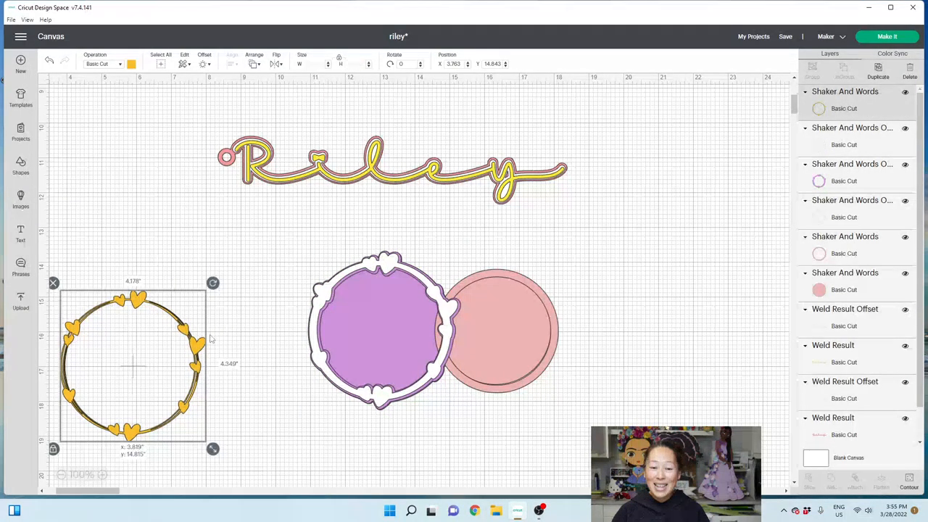
pyautogui.moveTo(133, 366); pyautogui.dragTo(385, 330)
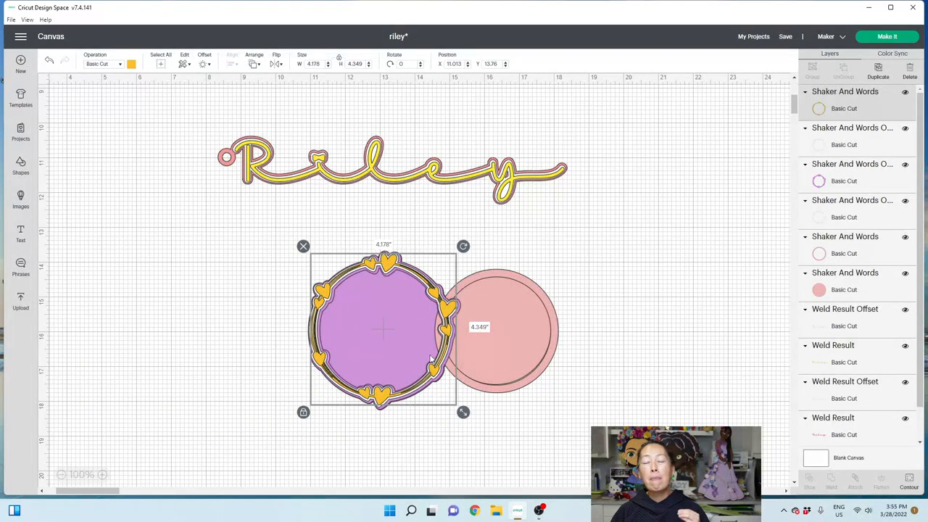
pyautogui.moveTo(428, 359)
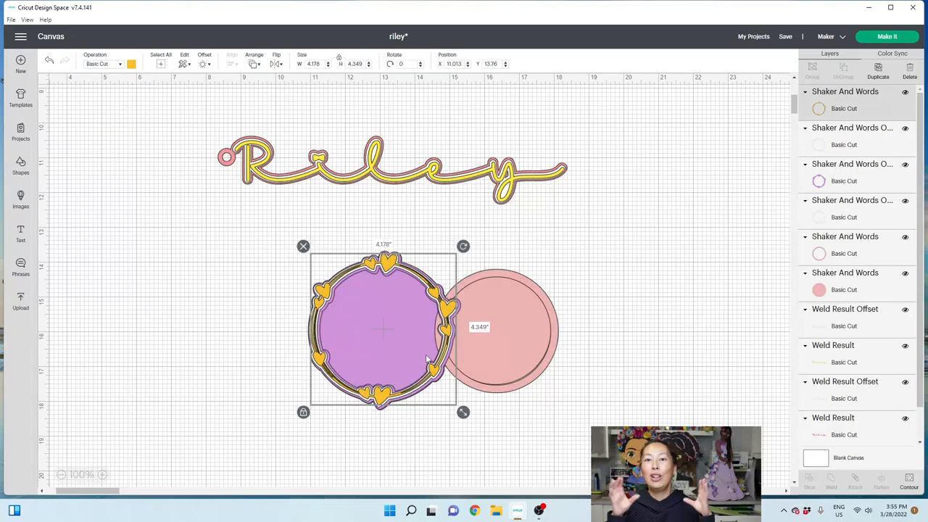
pyautogui.moveTo(424, 357)
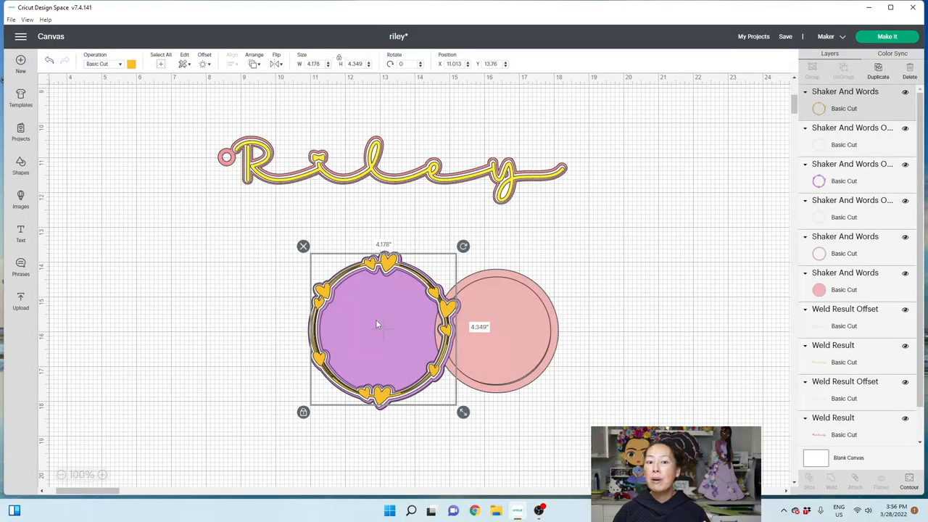
pyautogui.moveTo(435, 188)
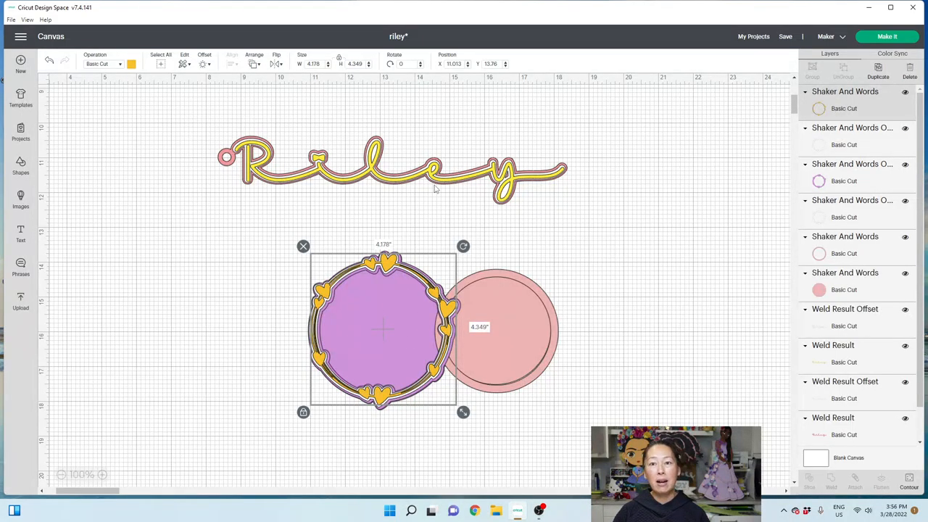
pyautogui.moveTo(433, 198)
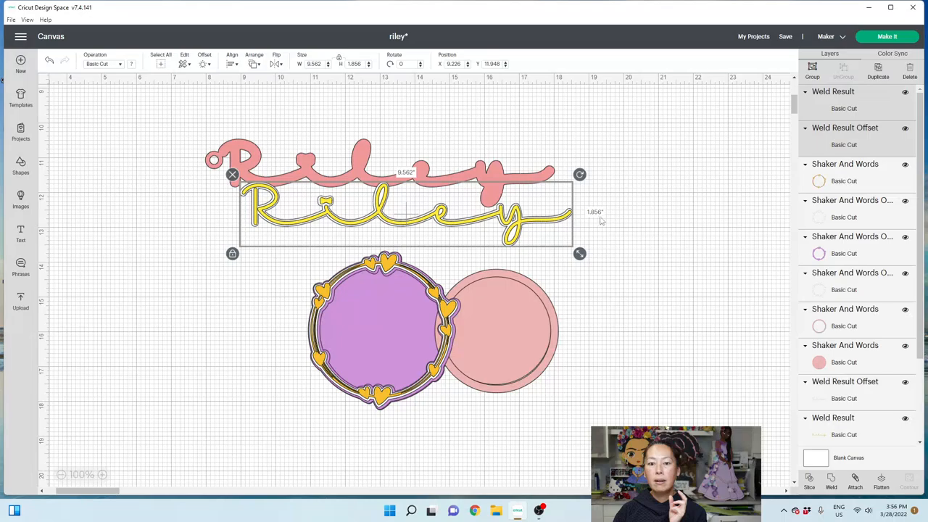
# Step: Drag the yellow Riley name off its pink backing
pyautogui.moveTo(406, 210); pyautogui.dragTo(435, 355)
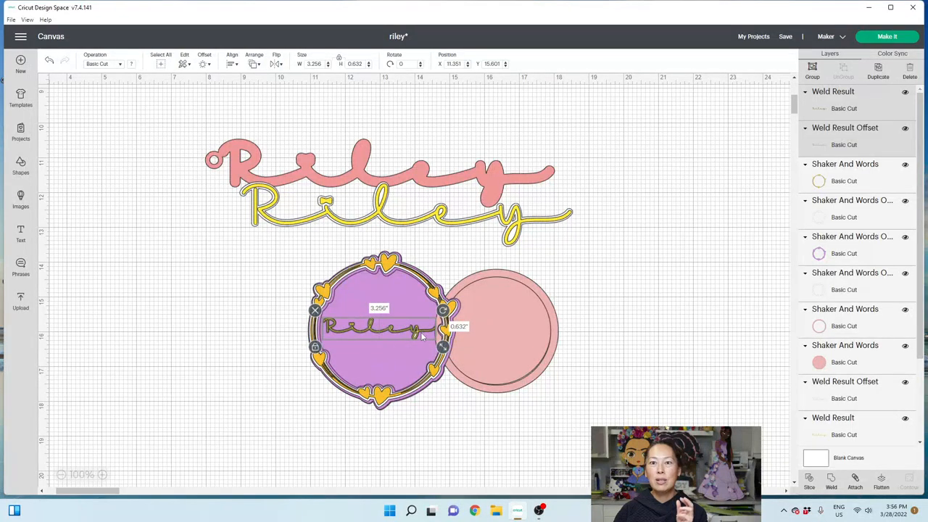
pyautogui.moveTo(680, 300)
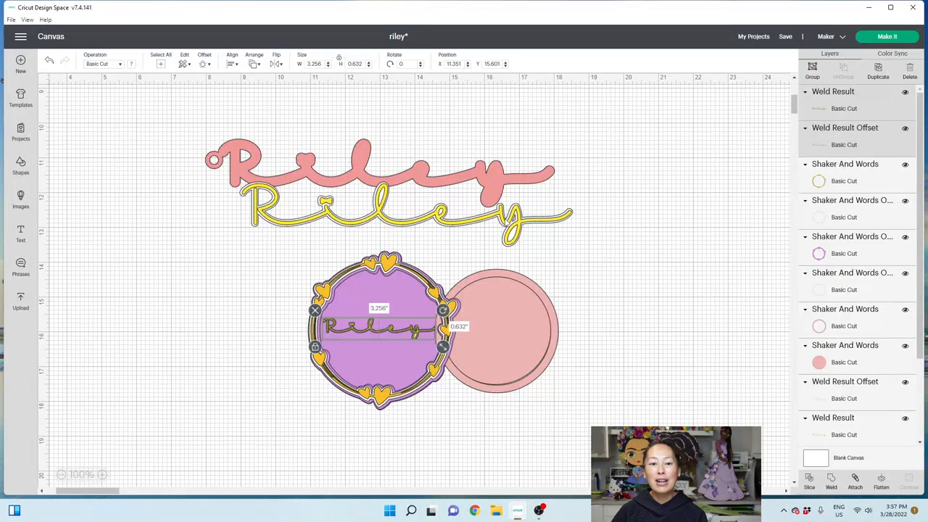
# Step: Add a Riley text layer in the Marie script font and drag it beside the frame
pyautogui.click(129, 157)
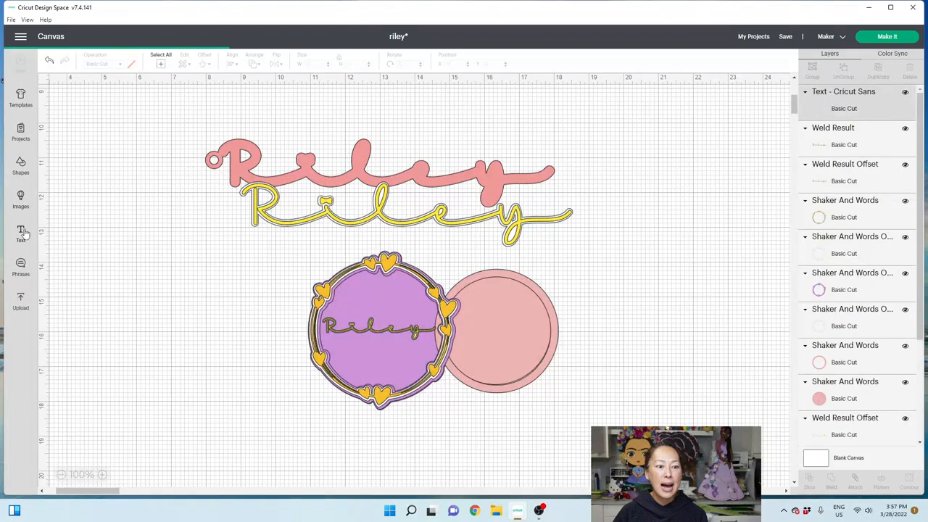
pyautogui.click(21, 232)
pyautogui.write('m')
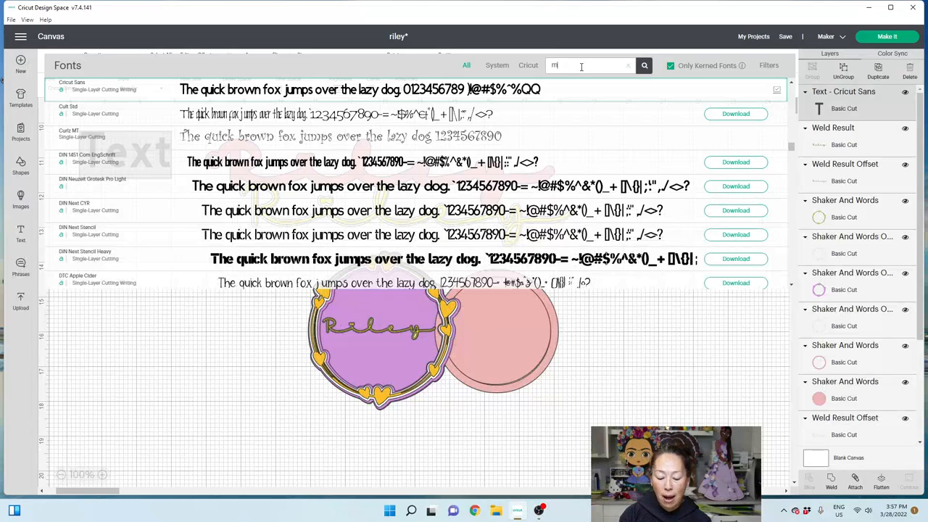
pyautogui.write('ariel')
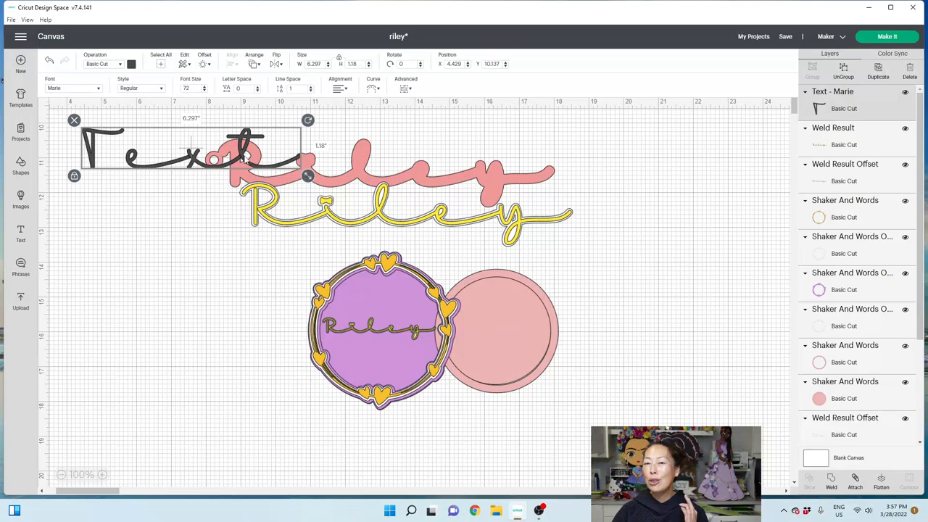
pyautogui.moveTo(188, 149); pyautogui.dragTo(210, 297)
pyautogui.write('Riley')
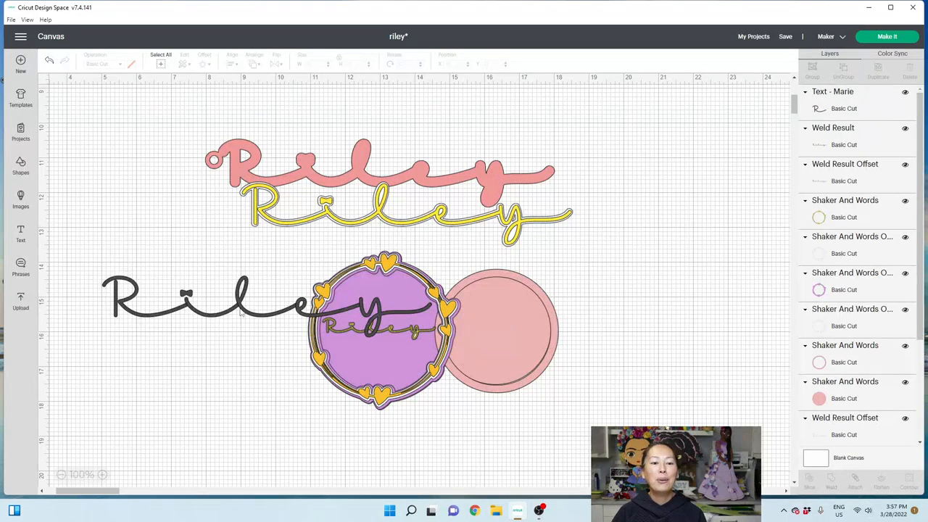
# Step: Select the new Marie-font Riley text on the canvas
pyautogui.click(203, 297)
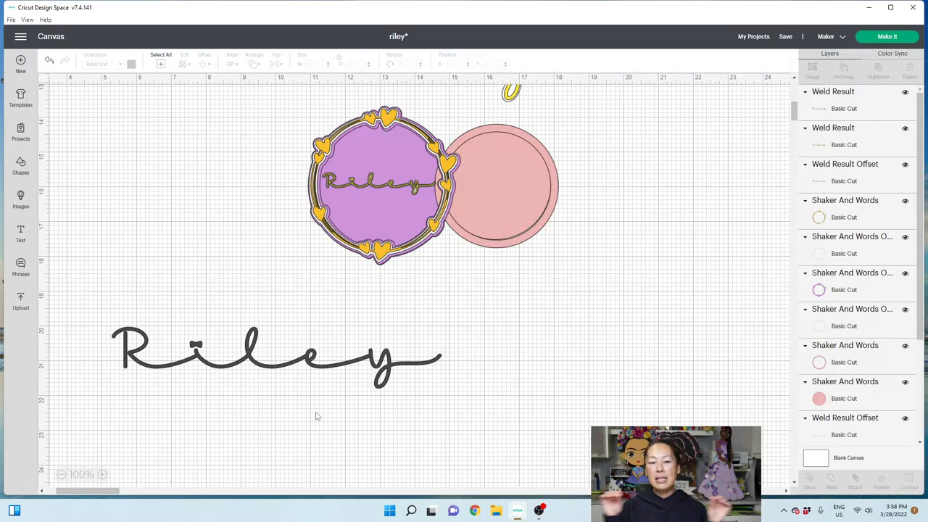
pyautogui.moveTo(276, 370)
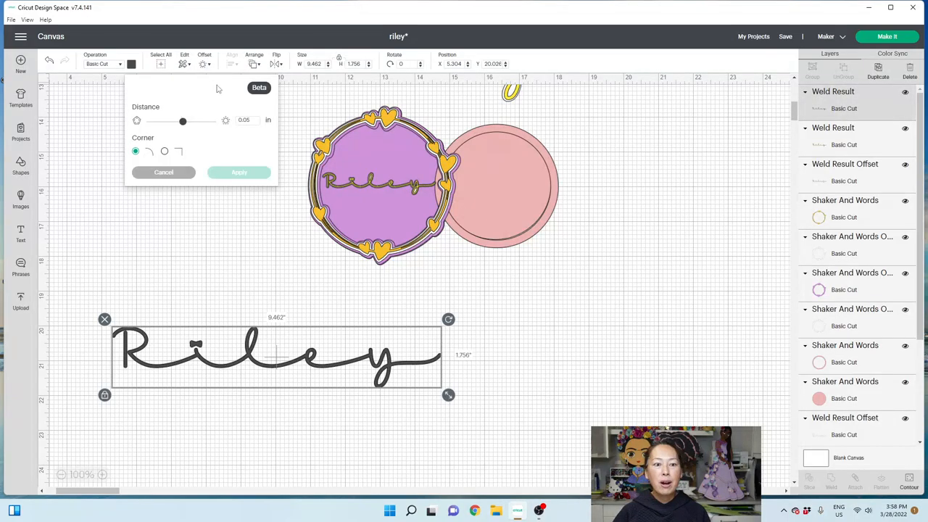
# Step: Add a yellow offset outline around Riley and make the name white
pyautogui.click(239, 172)
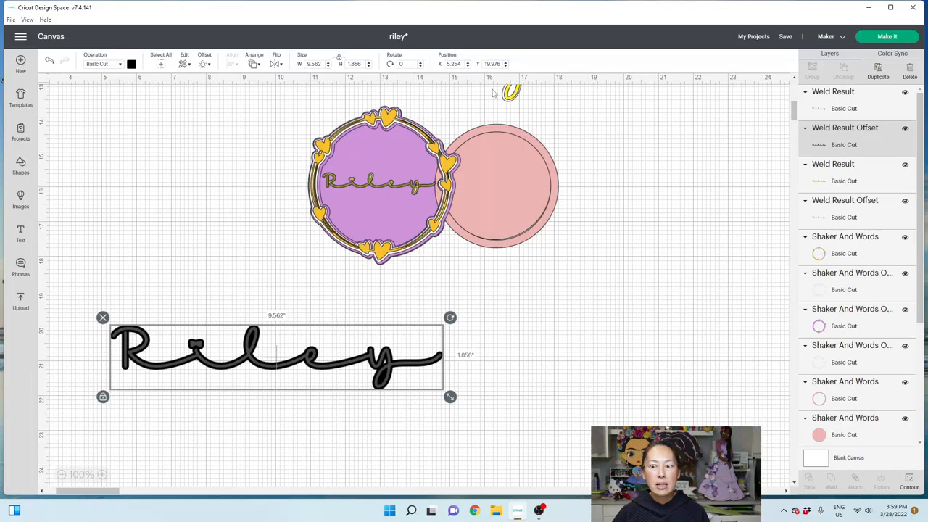
pyautogui.click(131, 63)
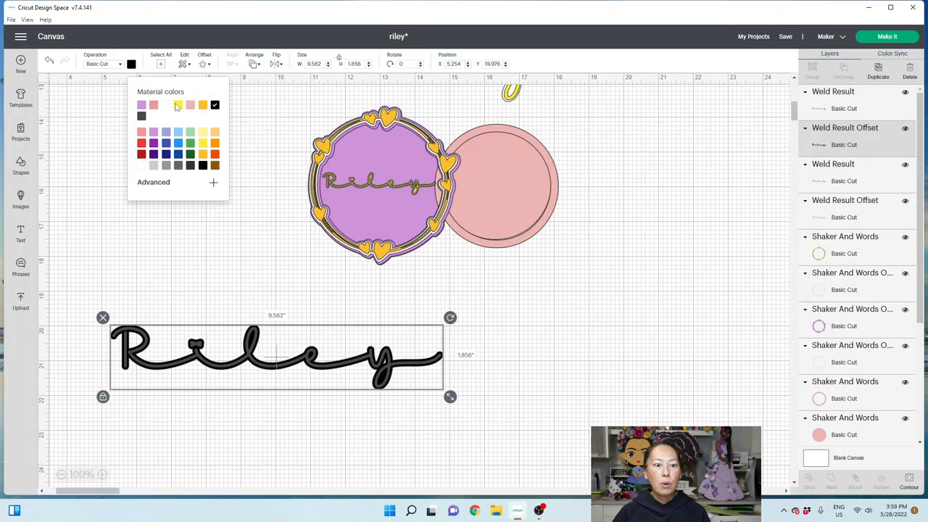
pyautogui.click(178, 105)
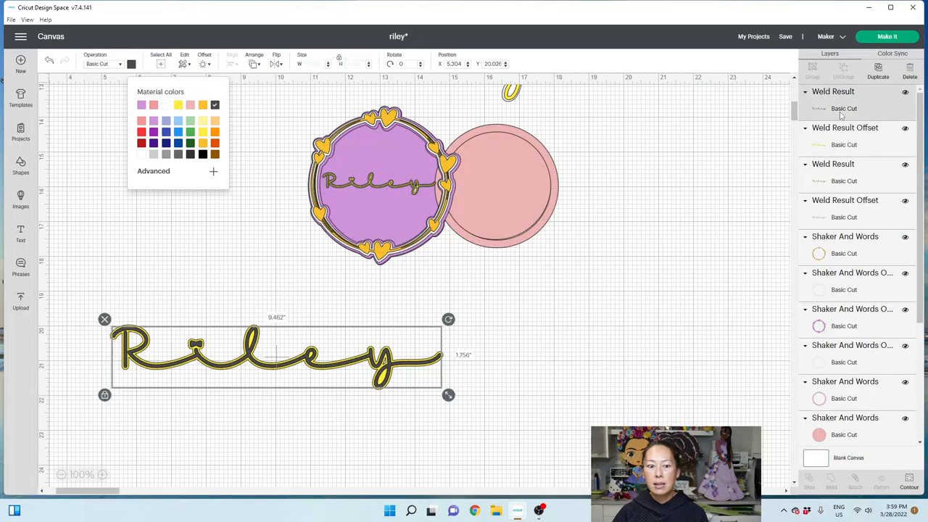
pyautogui.click(179, 105)
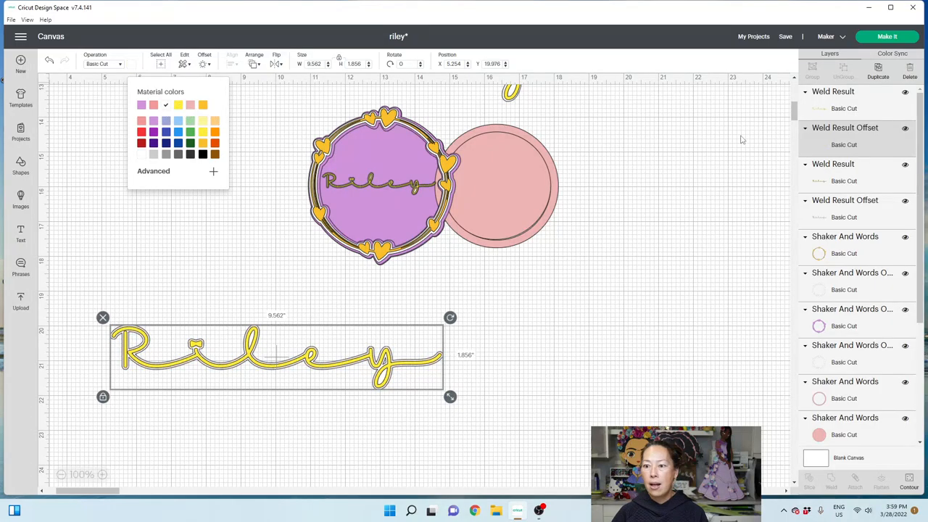
pyautogui.moveTo(296, 67)
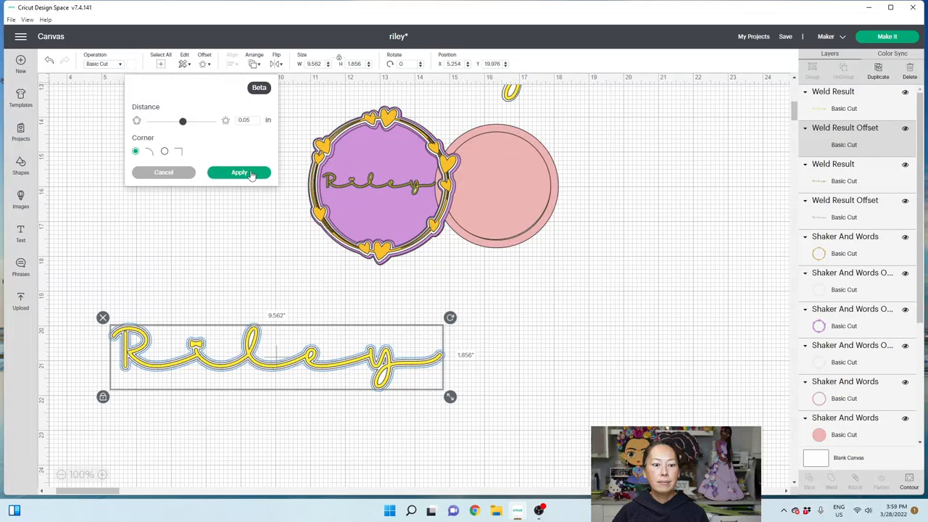
# Step: Add a second, purple offset outline around the yellow layer
pyautogui.click(239, 172)
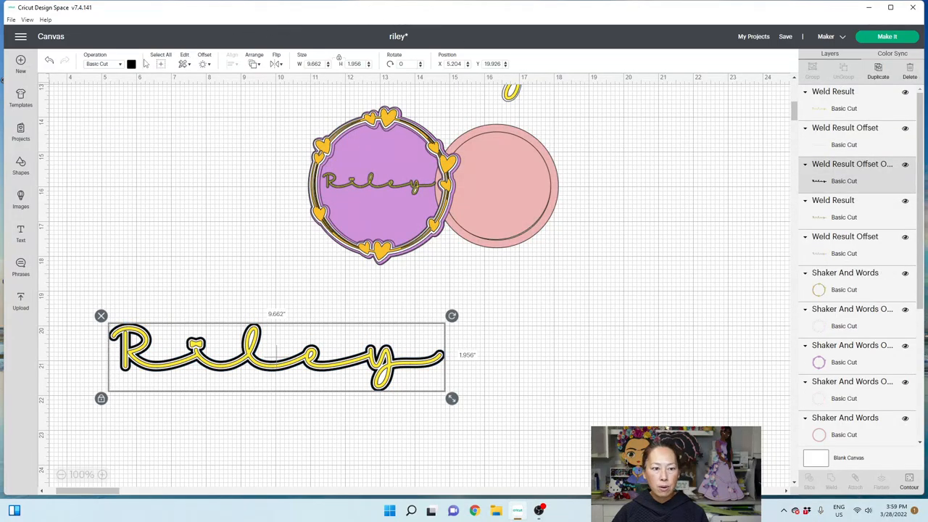
pyautogui.click(130, 64)
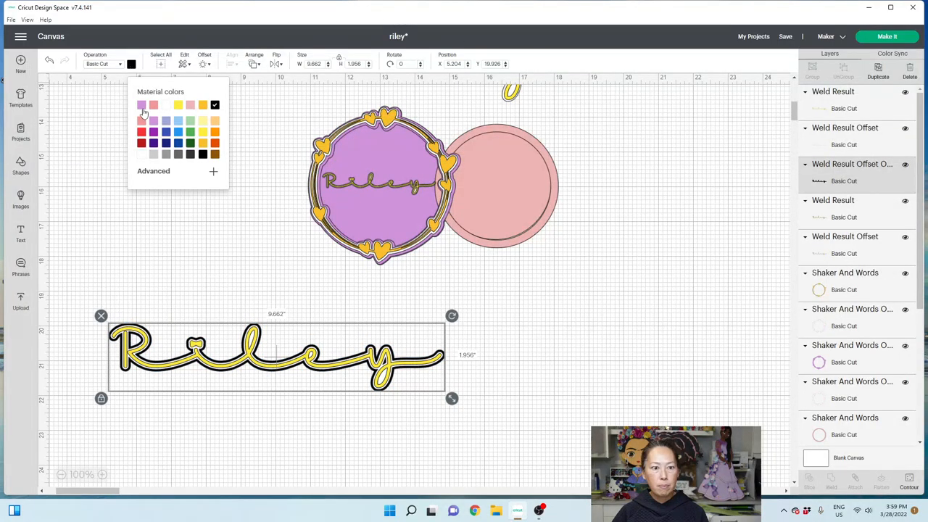
pyautogui.click(518, 306)
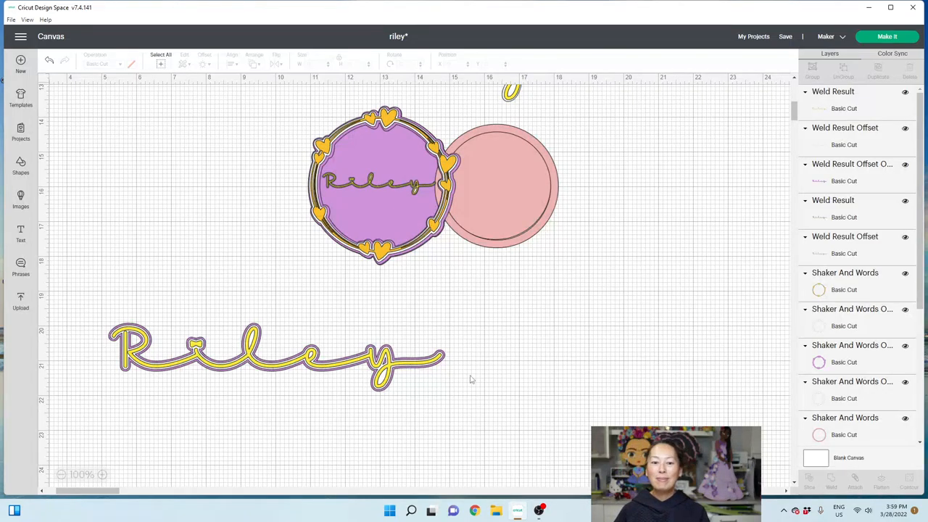
pyautogui.moveTo(474, 371)
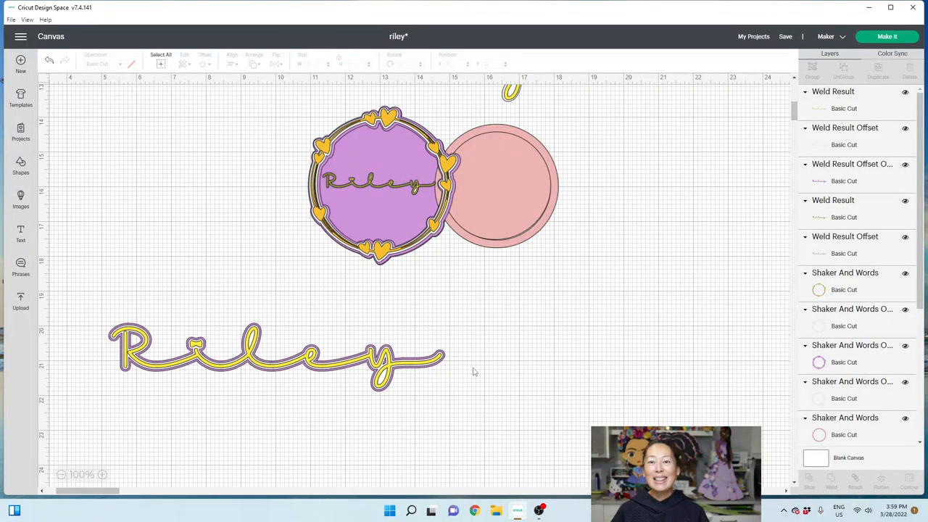
pyautogui.moveTo(464, 366)
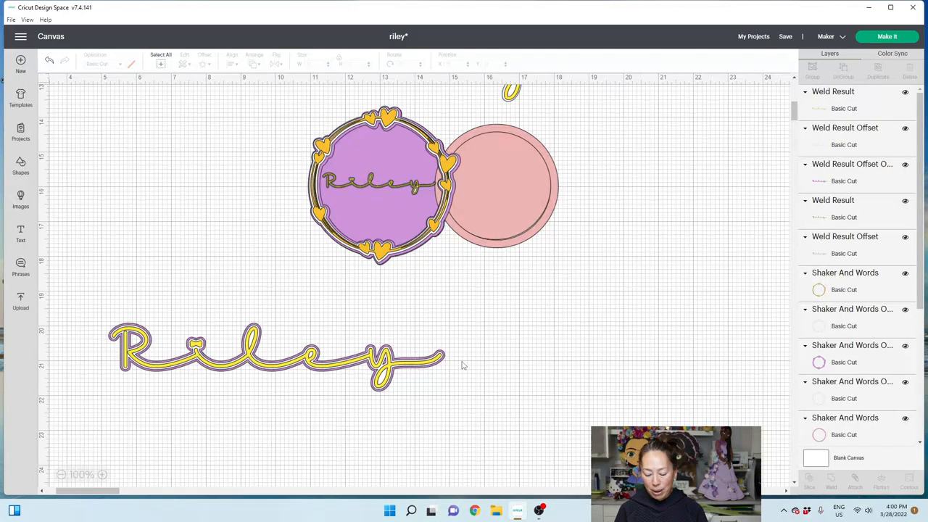
pyautogui.moveTo(405, 291)
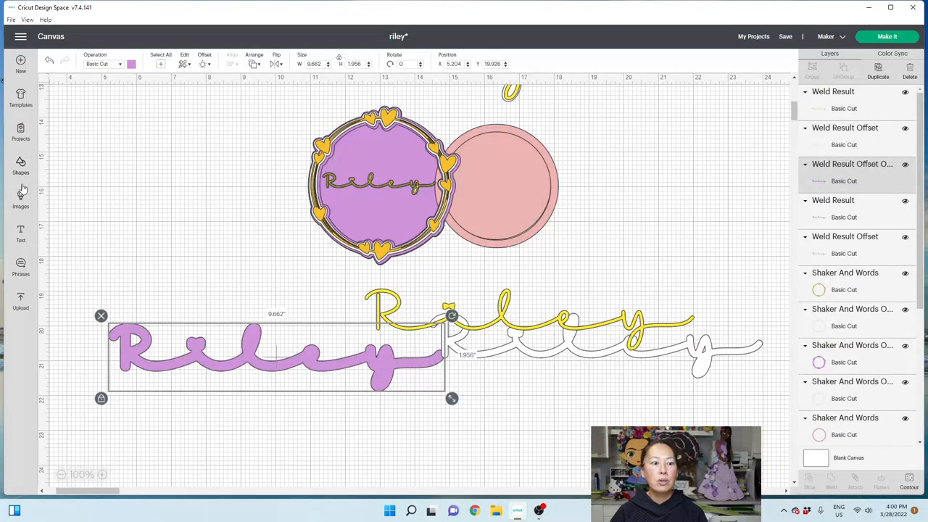
# Step: Insert a circle shape from Shapes onto the canvas
pyautogui.click(20, 165)
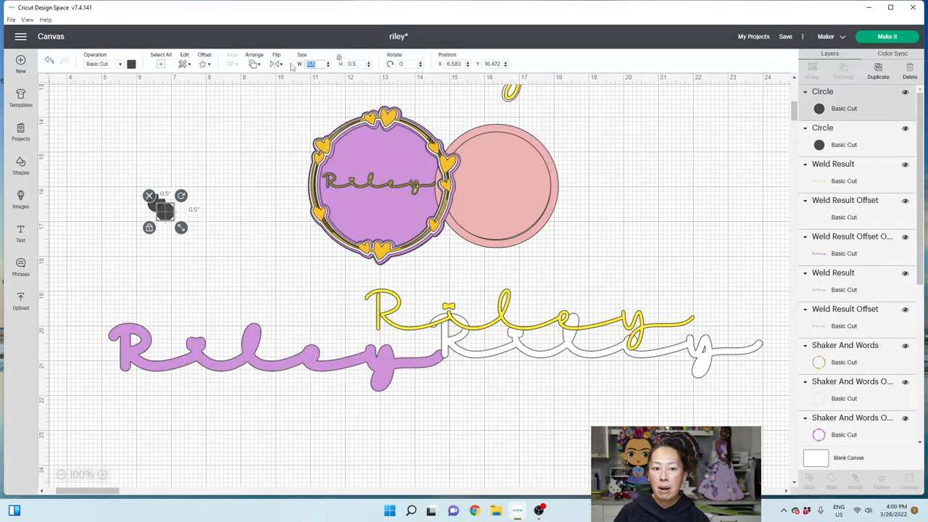
# Step: Size the circle to 0.25 and center both circles on each other
pyautogui.write('0.25')
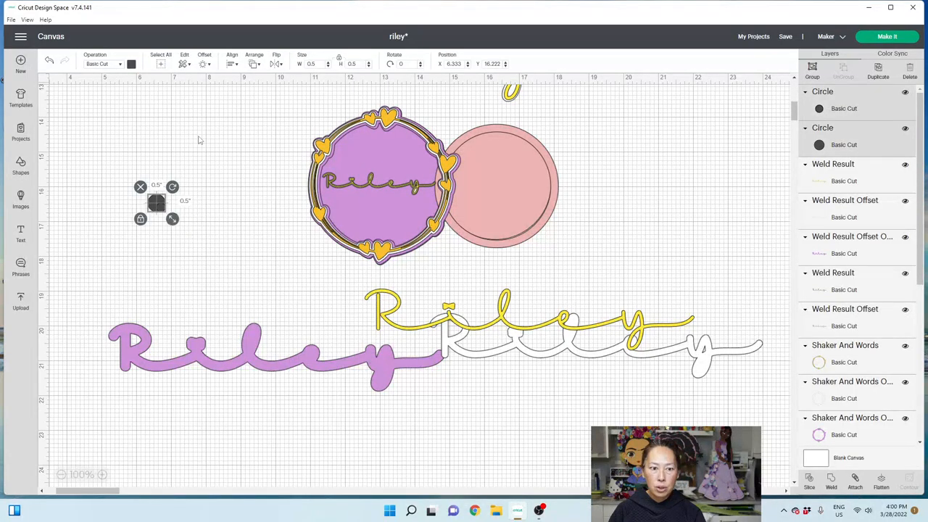
pyautogui.click(231, 63)
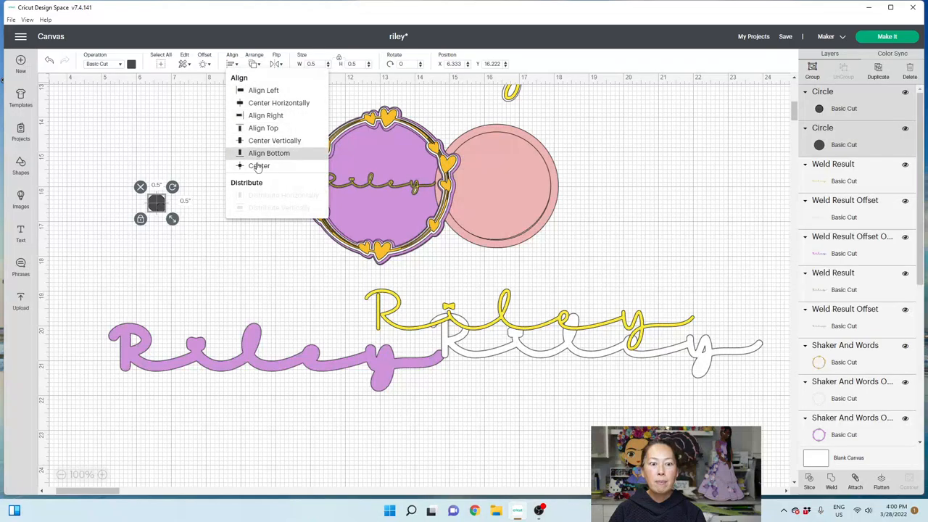
pyautogui.click(258, 165)
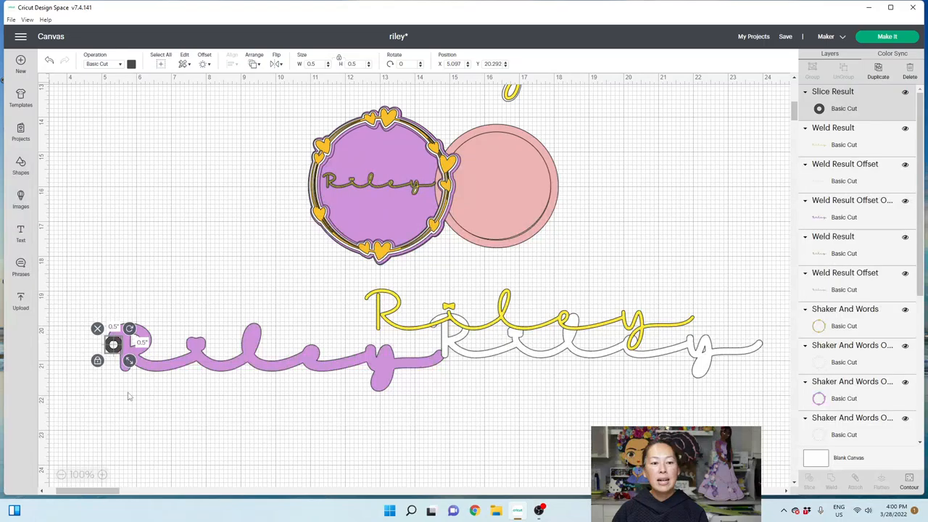
# Step: Position the ring at the left end of the purple Riley and select both
pyautogui.click(129, 395)
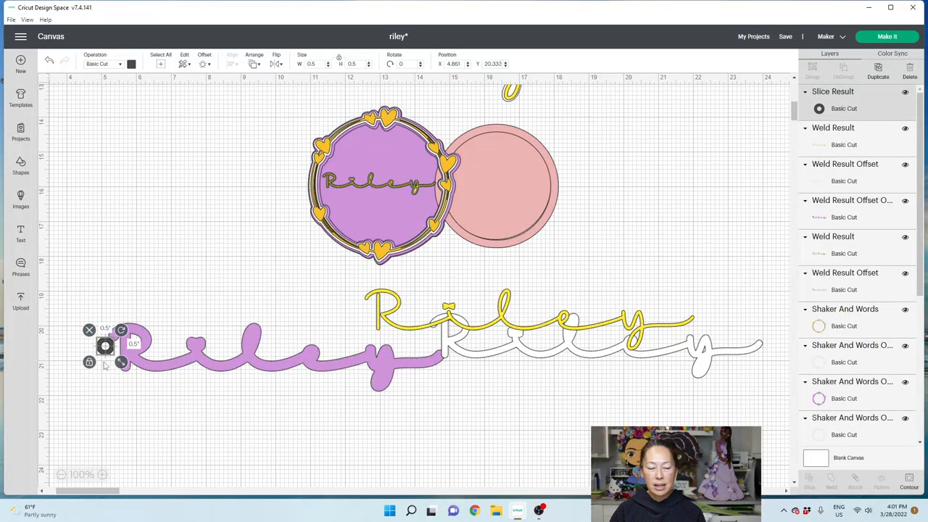
pyautogui.click(105, 392)
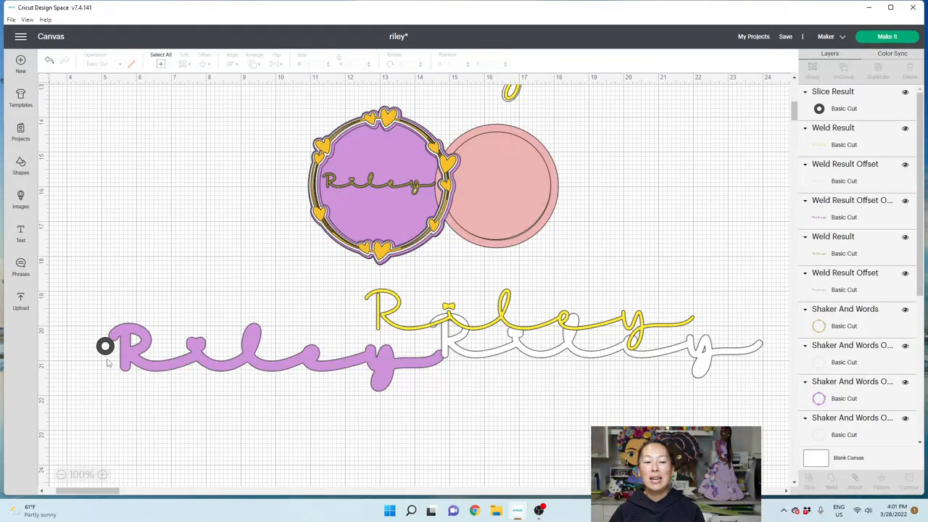
pyautogui.click(105, 346)
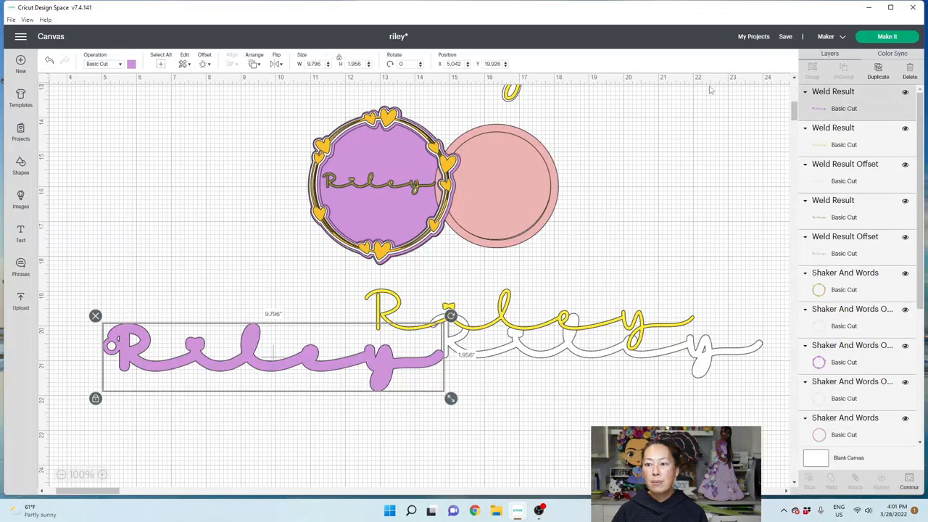
pyautogui.moveTo(759, 88)
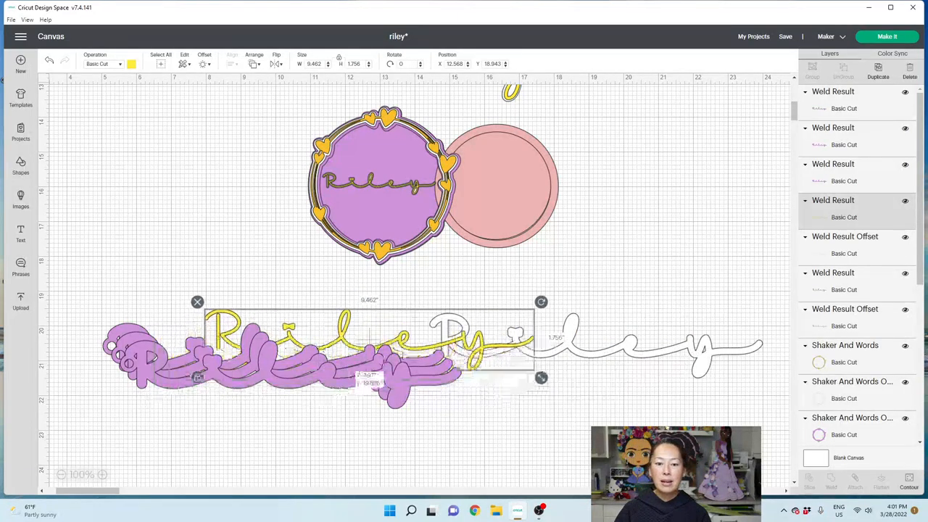
# Step: Move the white-and-yellow Riley to the right and deselect
pyautogui.moveTo(369, 348); pyautogui.dragTo(594, 345)
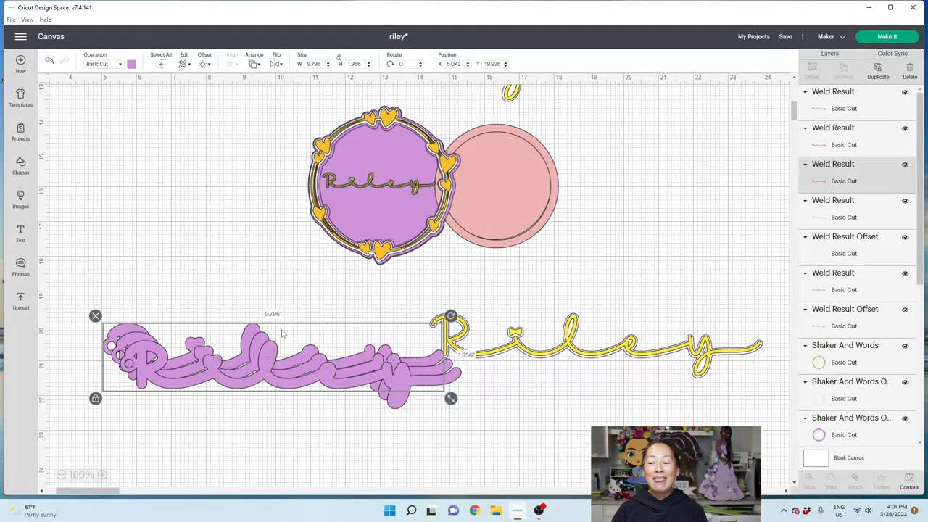
pyautogui.click(549, 422)
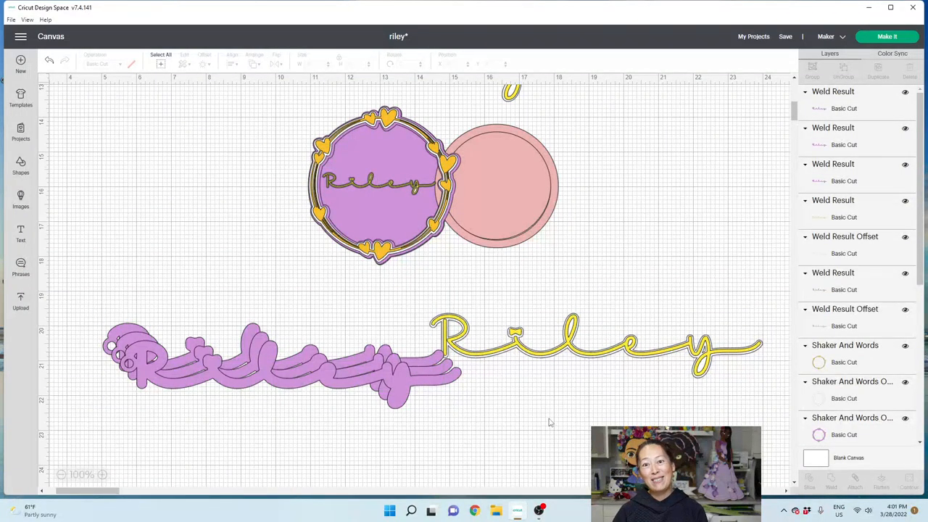